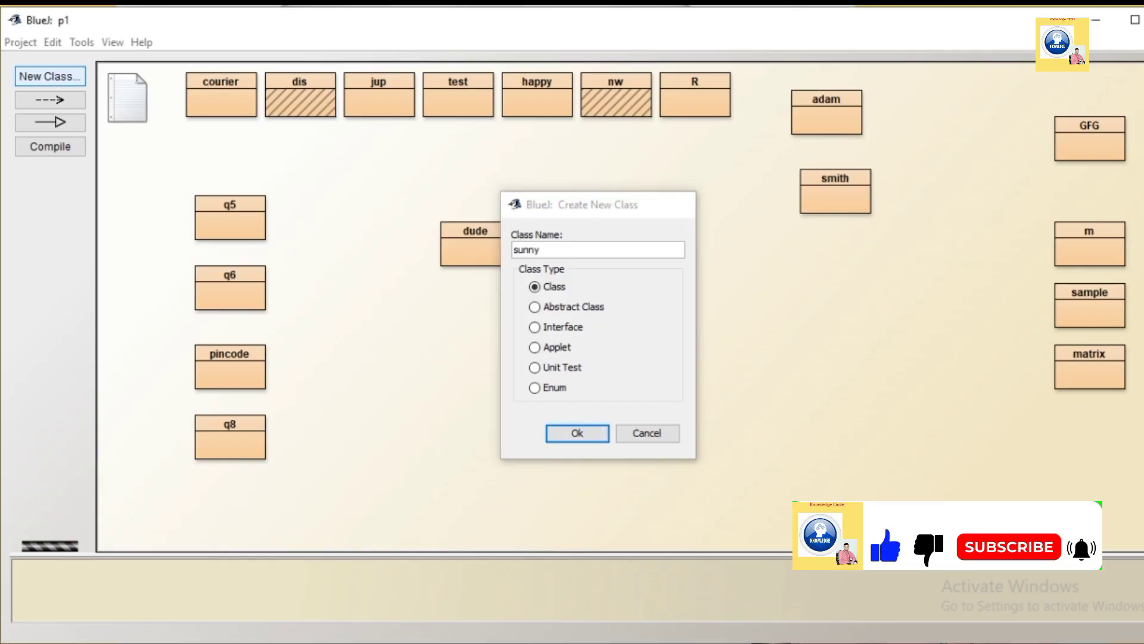
Confirm creating the new standard class sunny in the p1 project.
{"action": "left_click", "coordinate": [576, 432]}
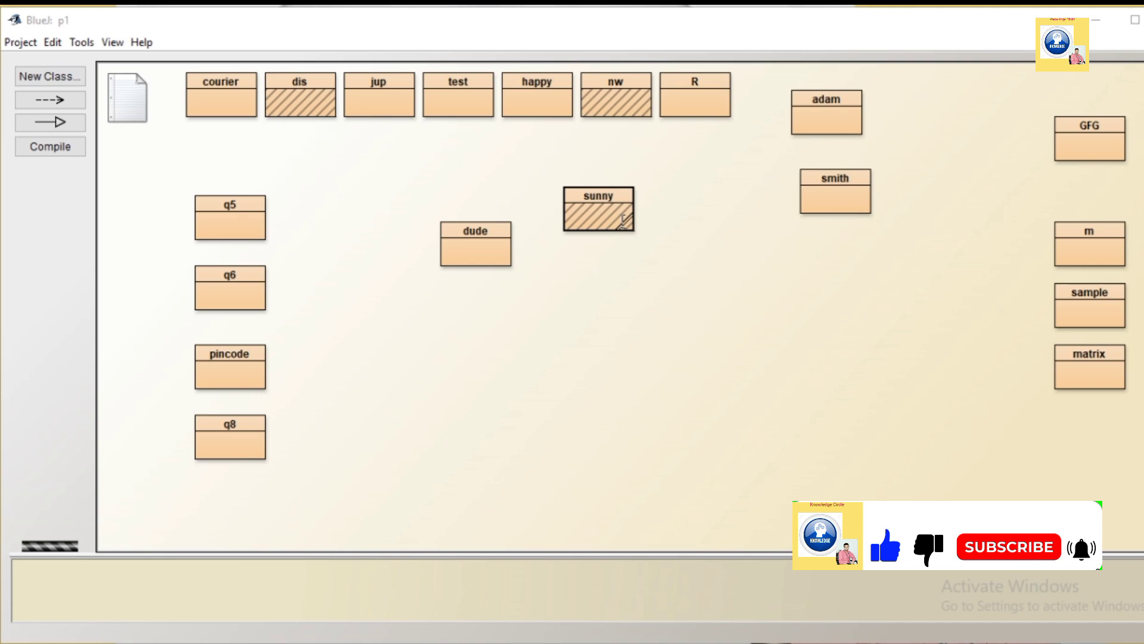
Write 'import java.util.Scanner;' and the header 'class suuny{' in the sunny source.
{"action": "double_click", "coordinate": [597, 210]}
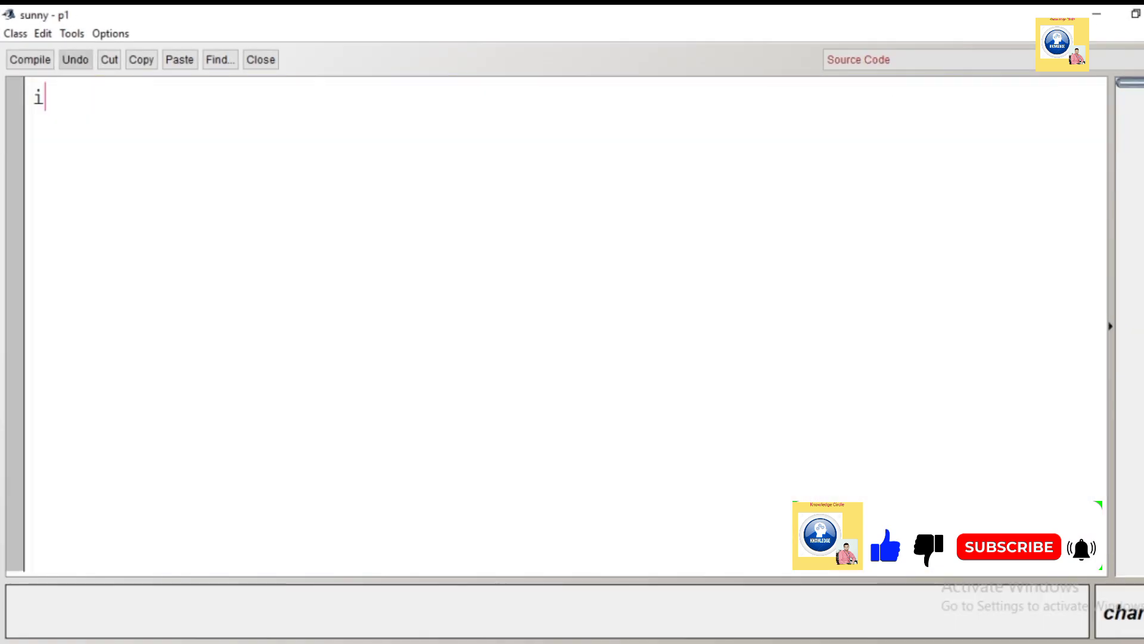
{"action": "type", "text": "mport jv"}
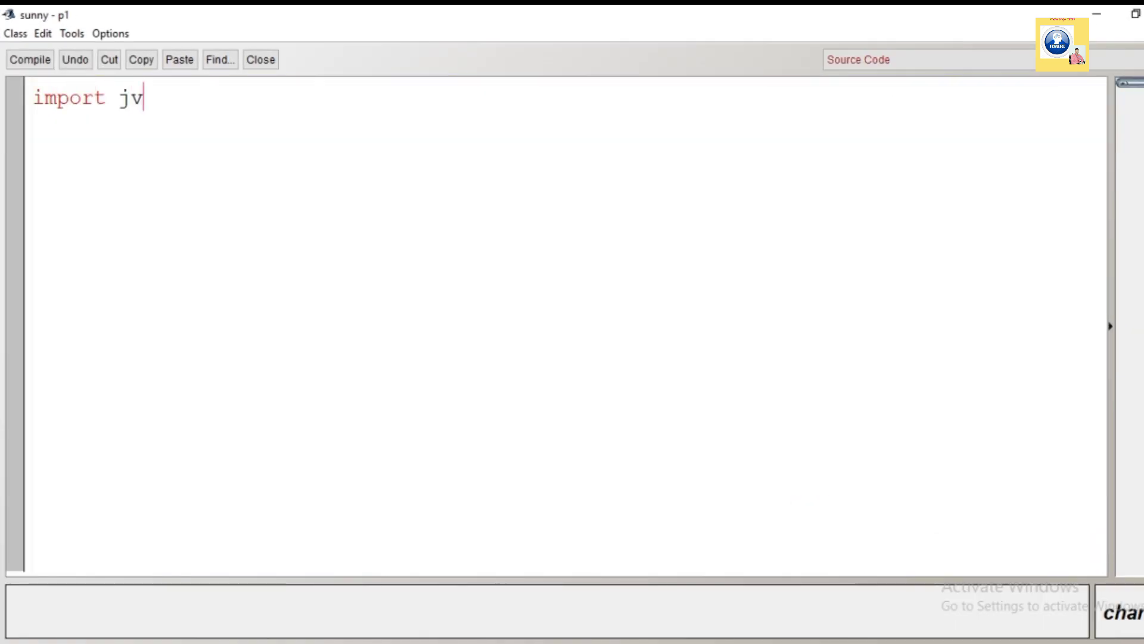
{"action": "type", "text": "ava.u"}
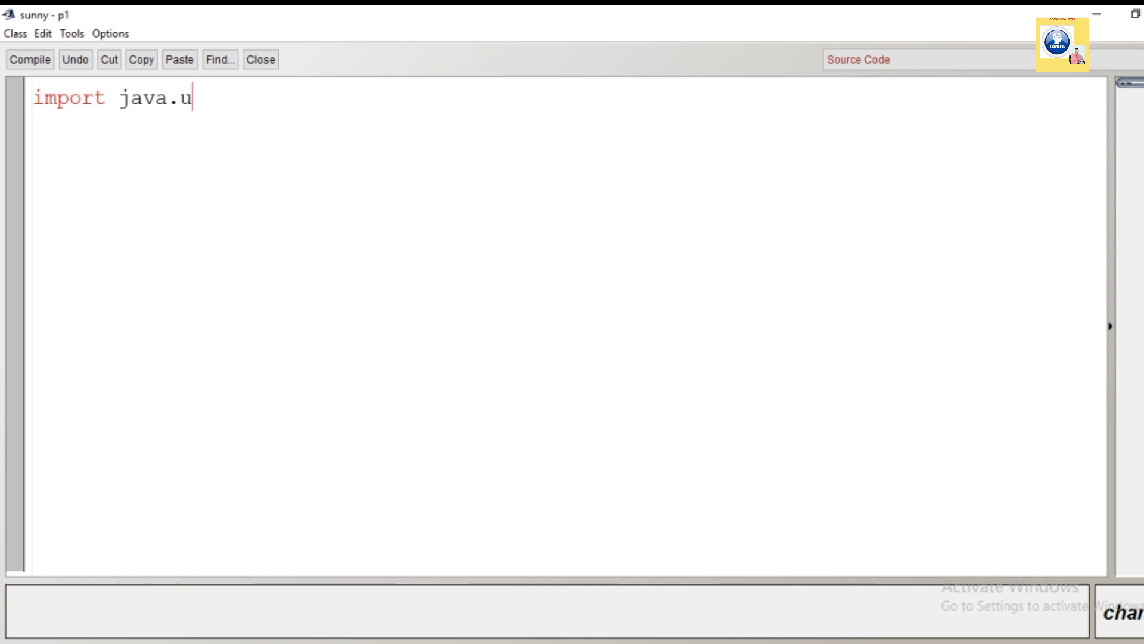
{"action": "type", "text": "til.Scanner;"}
{"action": "type", "text": "cl"}
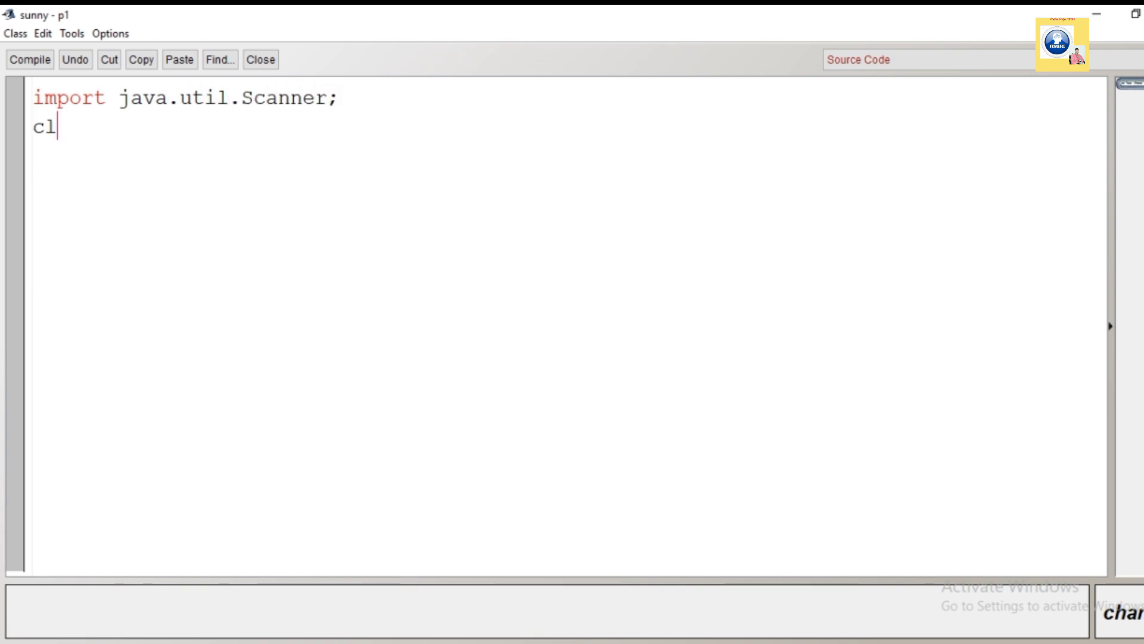
{"action": "type", "text": "ass suuny"}
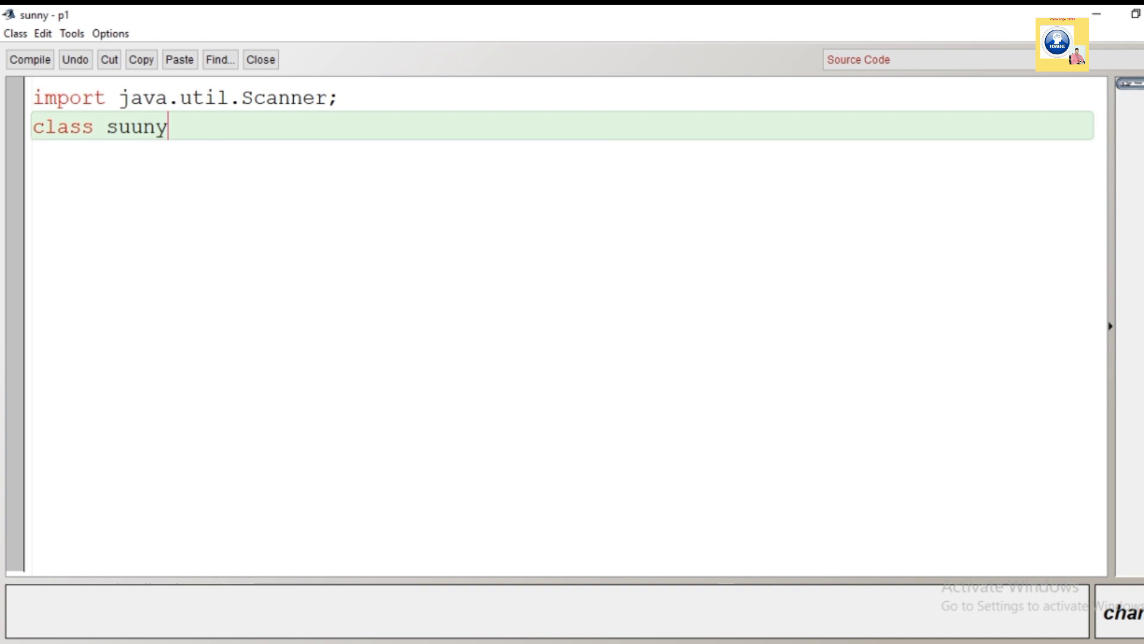
{"action": "type", "text": "{"}
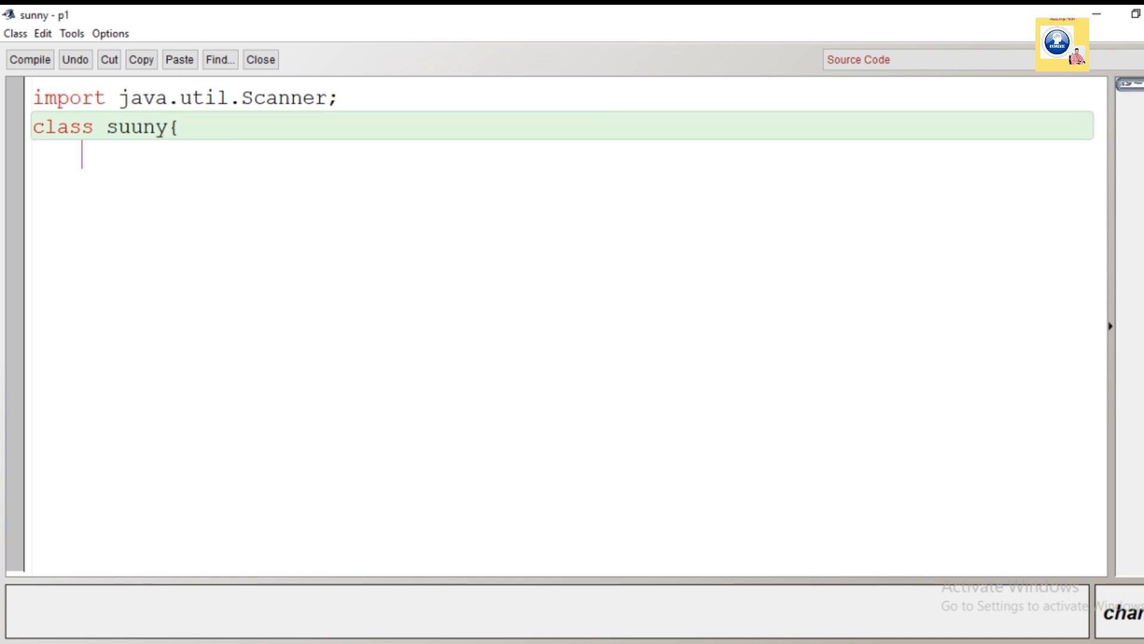
Add the method header 'public static void main(){'.
{"action": "type", "text": "publ"}
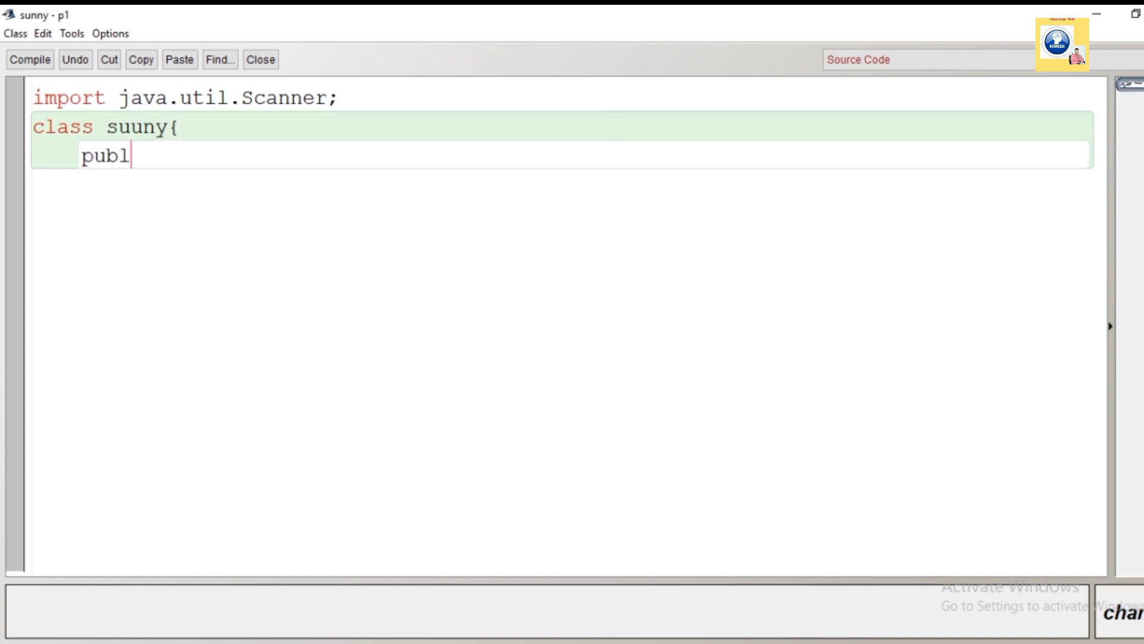
{"action": "type", "text": "ic static"}
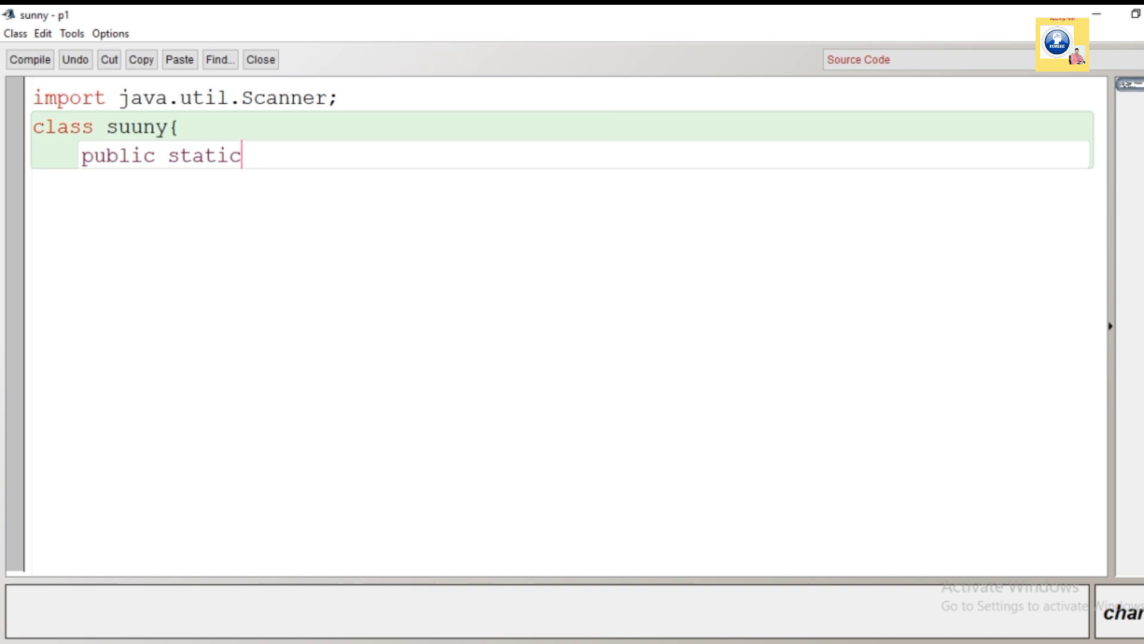
{"action": "type", "text": "void ma"}
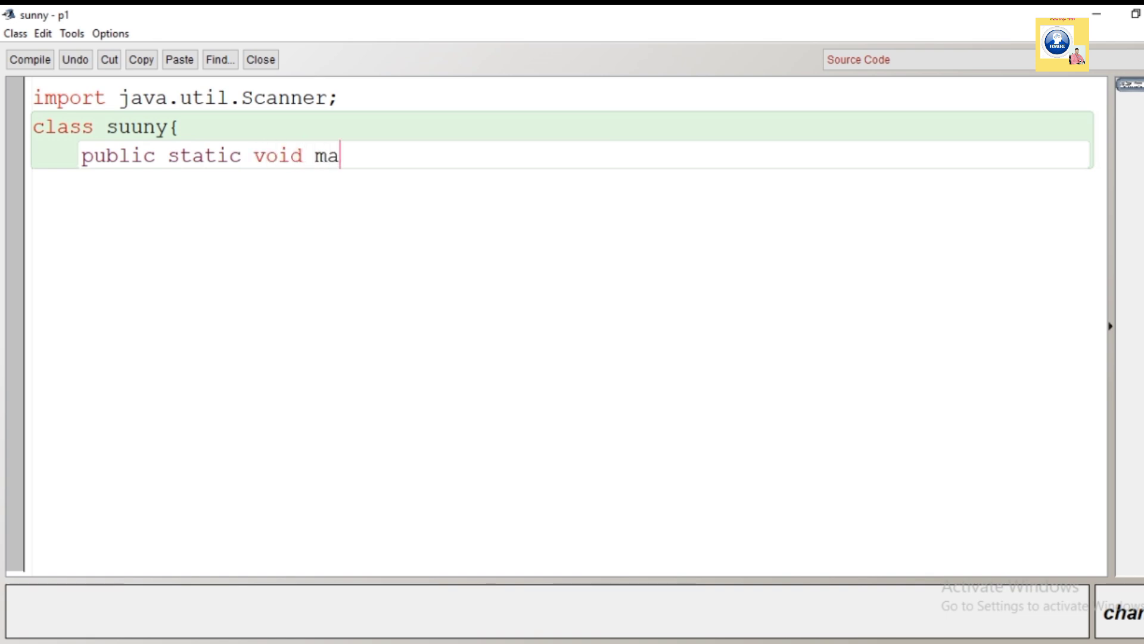
{"action": "type", "text": "in(){"}
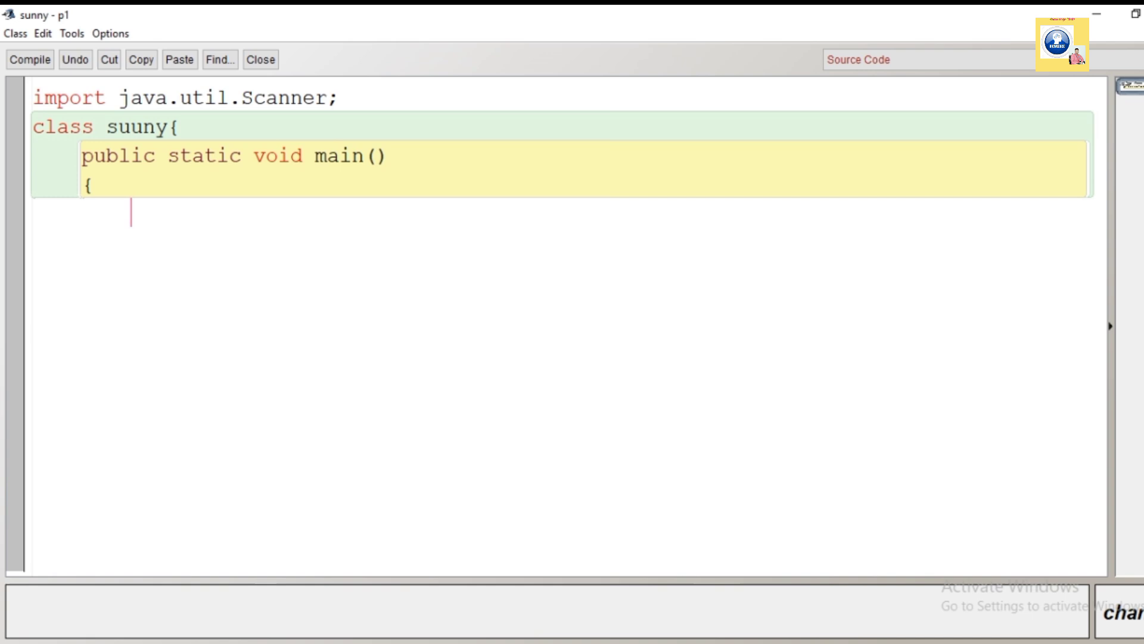
Declare 'Scanner ob=new Scanner(System.in);' inside main.
{"action": "type", "text": "Scann"}
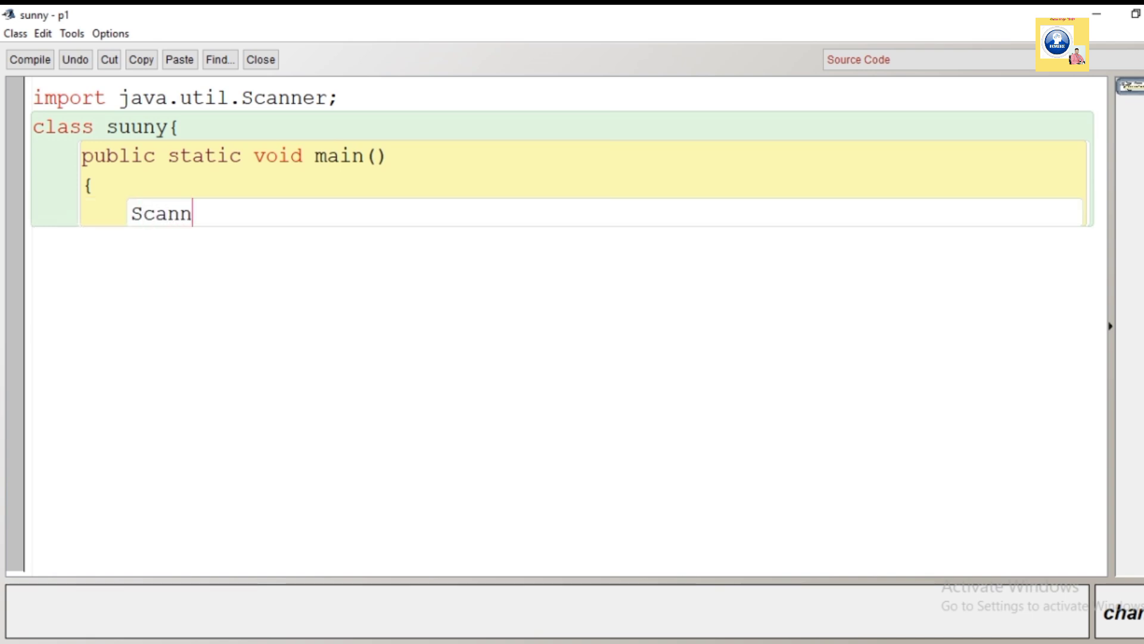
{"action": "type", "text": "er ob=n"}
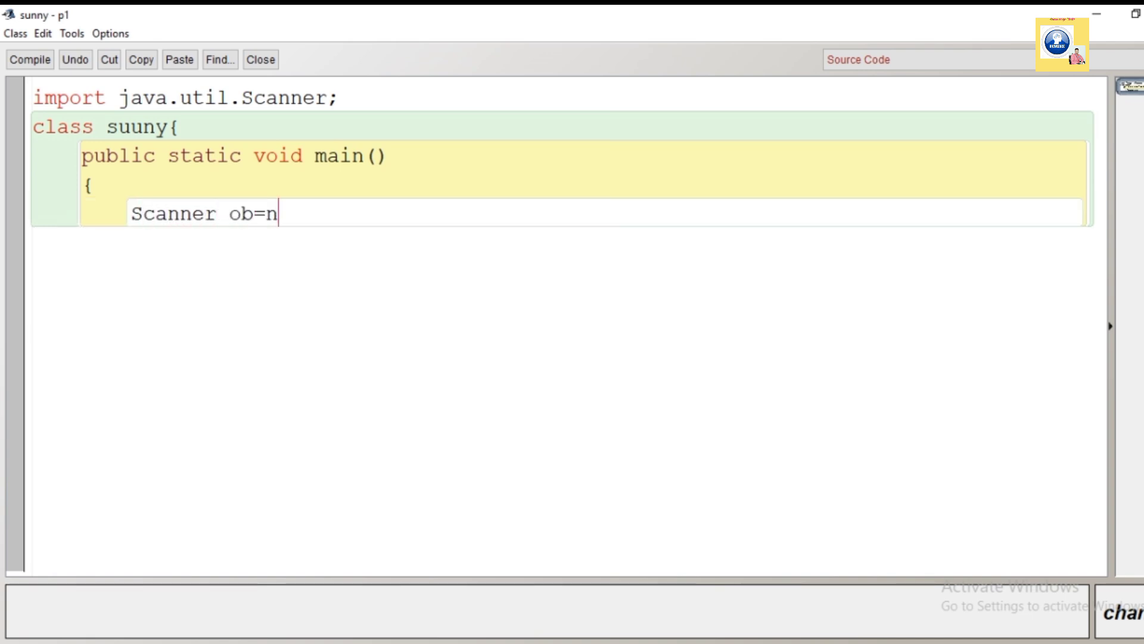
{"action": "type", "text": "ew Scanner"}
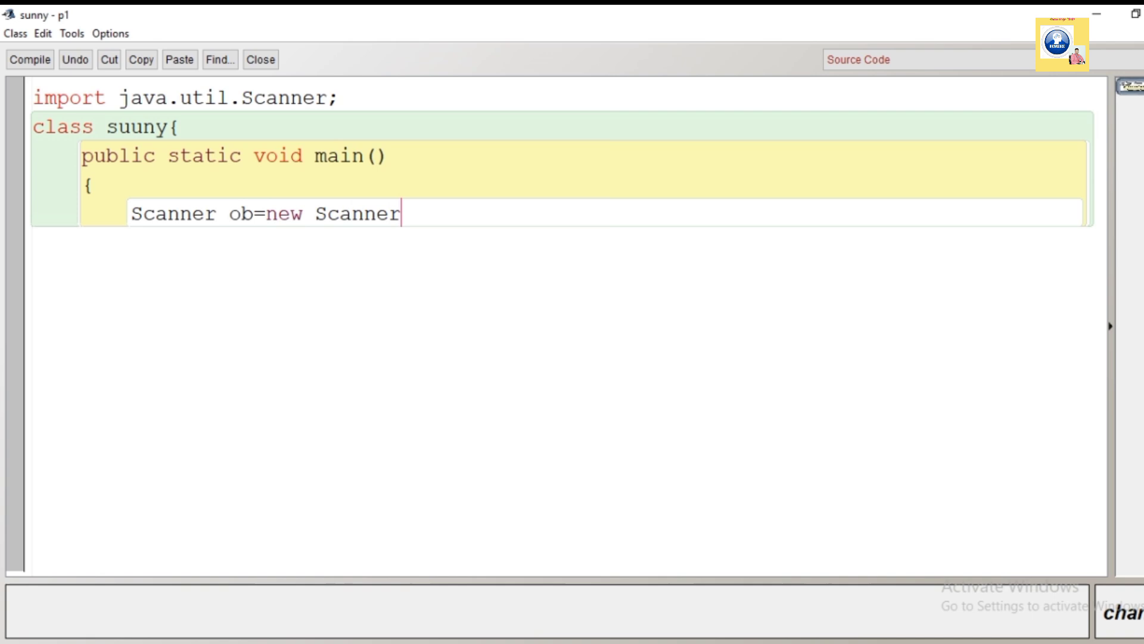
{"action": "type", "text": "(System"}
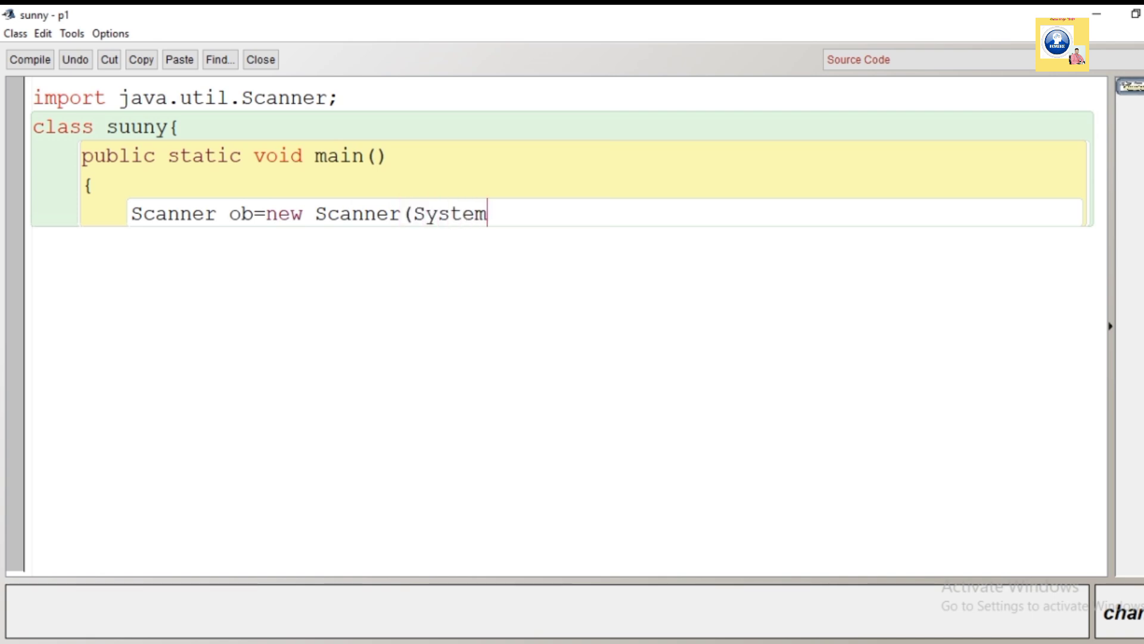
{"action": "type", "text": ".in)"}
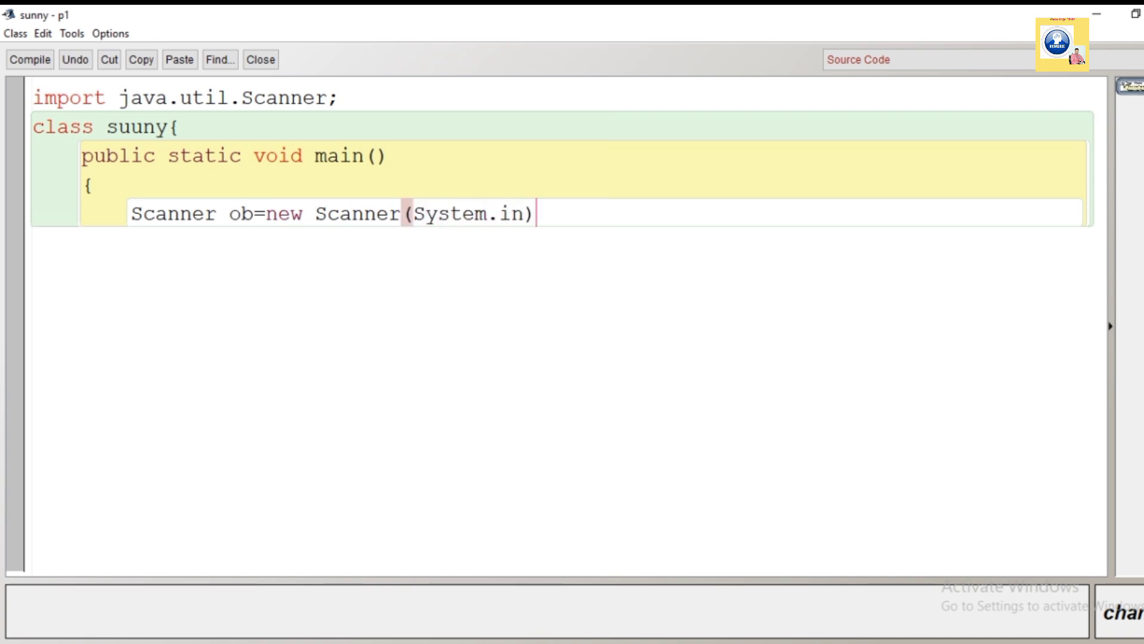
{"action": "type", "text": ";"}
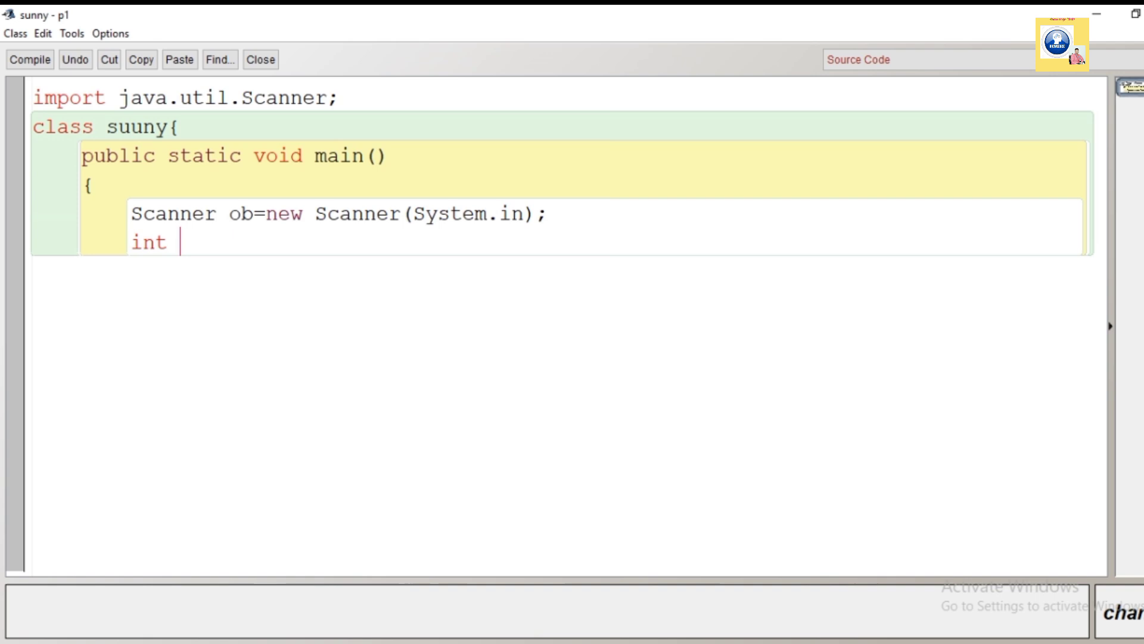
Declare the integers with 'int n,num;'.
{"action": "type", "text": "n"}
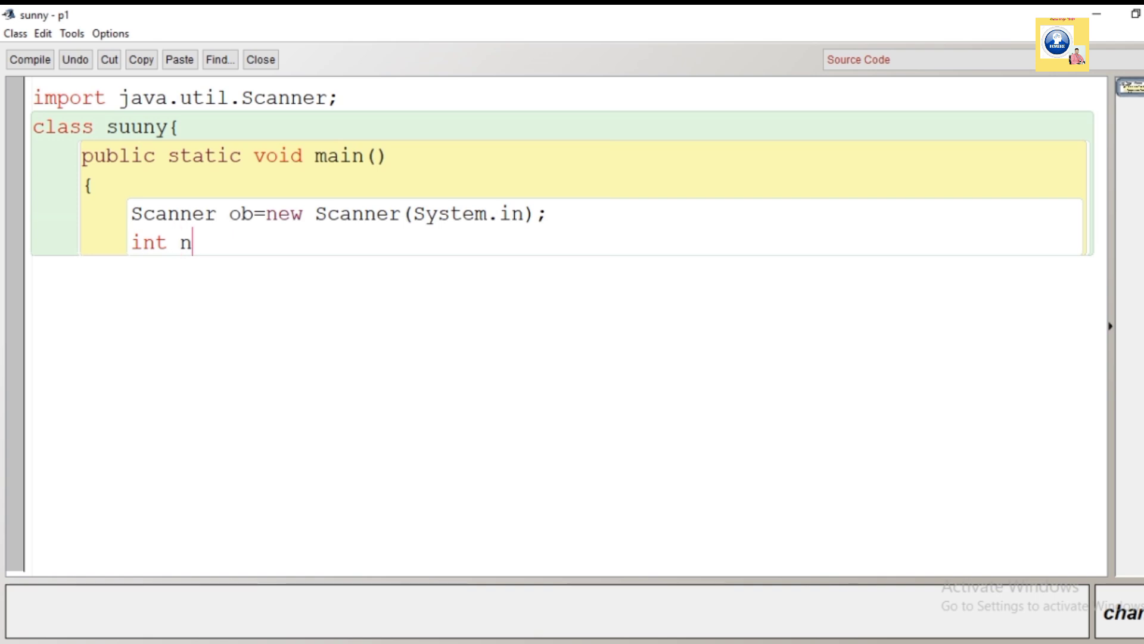
{"action": "type", "text": ",num"}
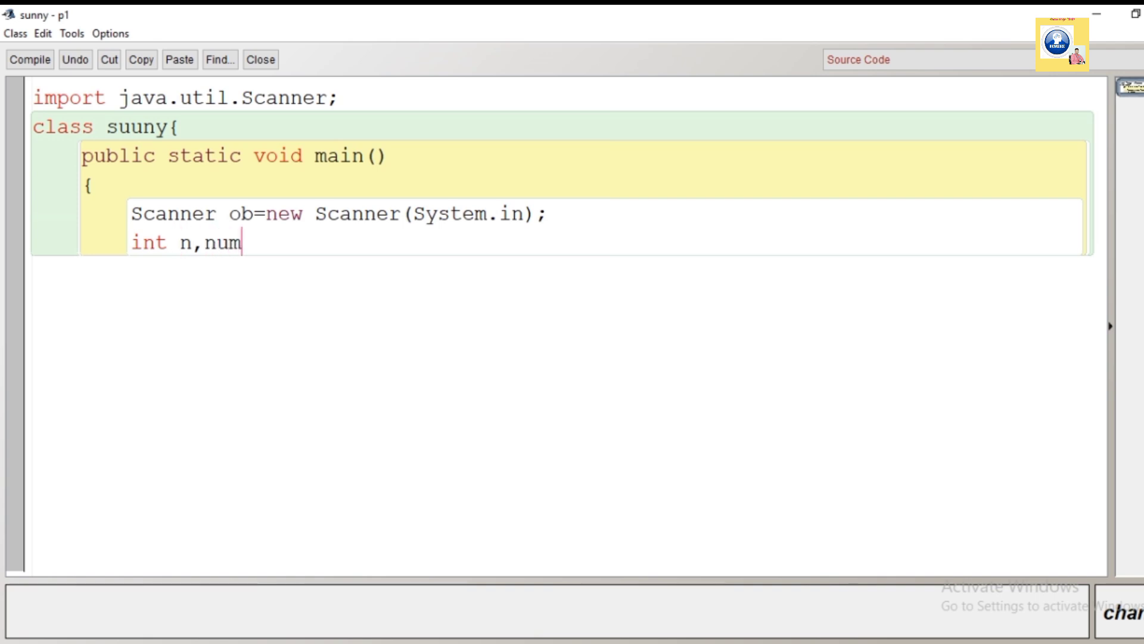
{"action": "type", "text": ";"}
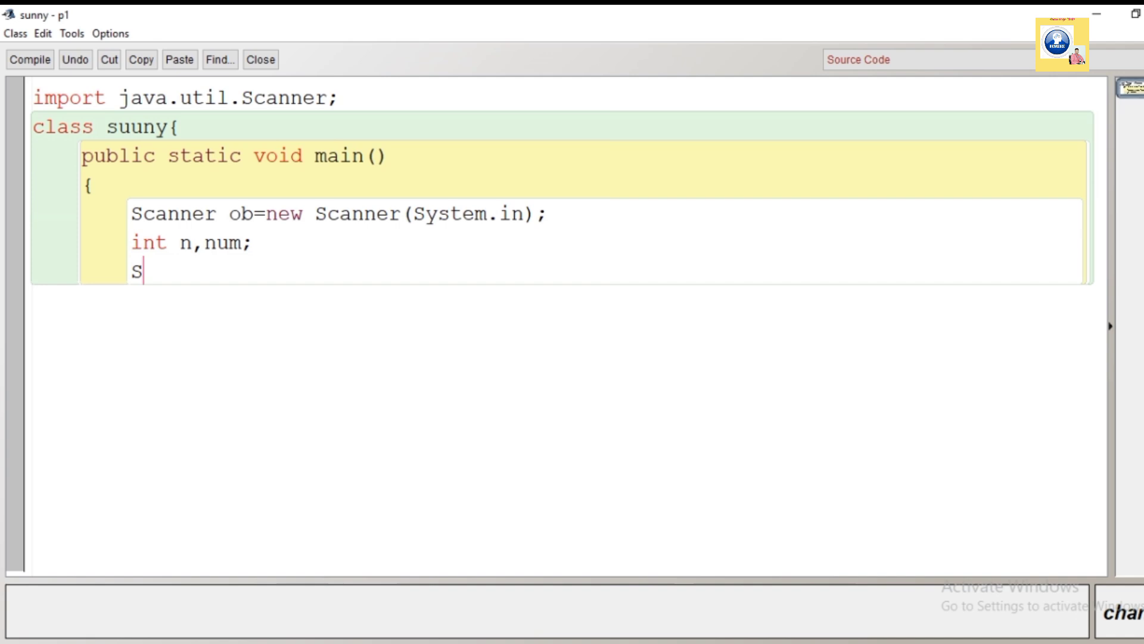
Add 'System.out.println("Enter a number")' as the prompt.
{"action": "type", "text": "ystem."}
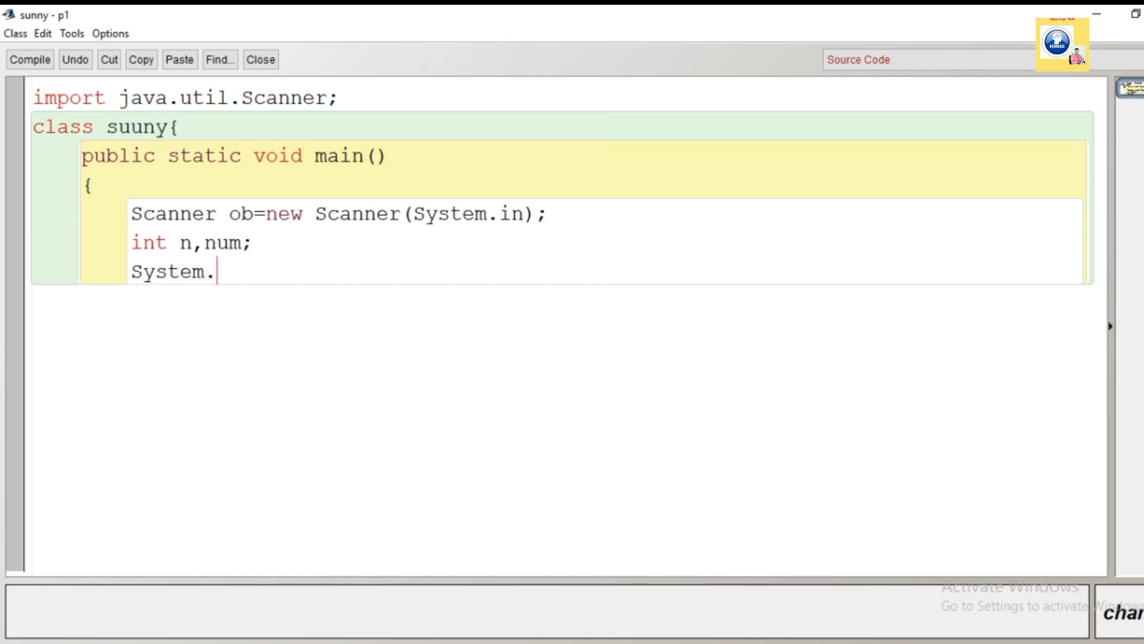
{"action": "type", "text": "out.print"}
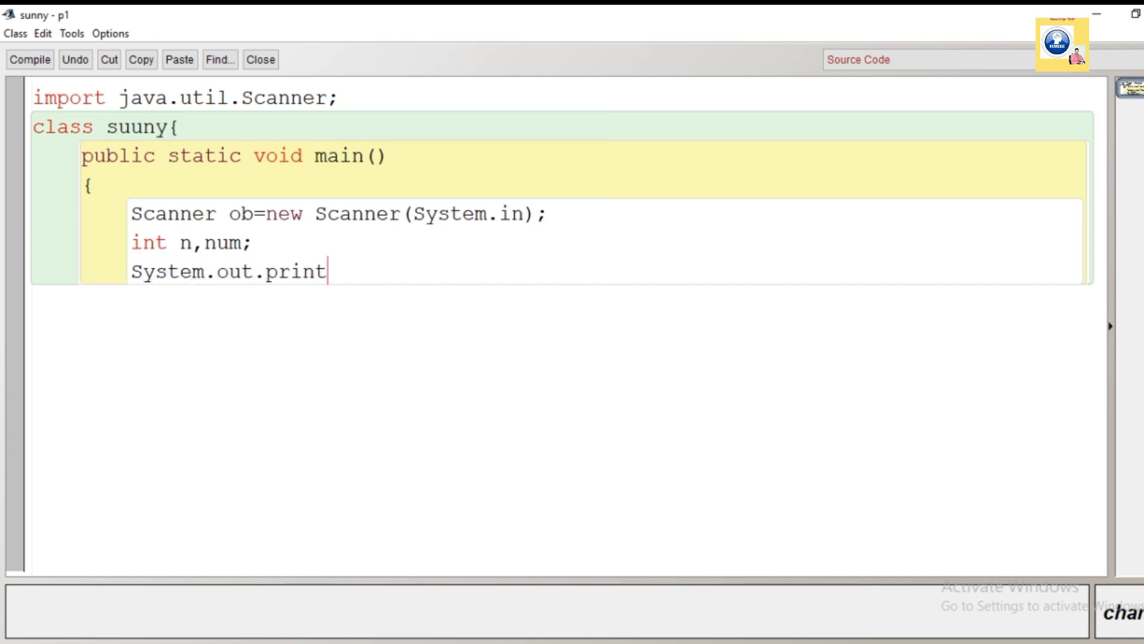
{"action": "type", "text": "ln(\"\")"}
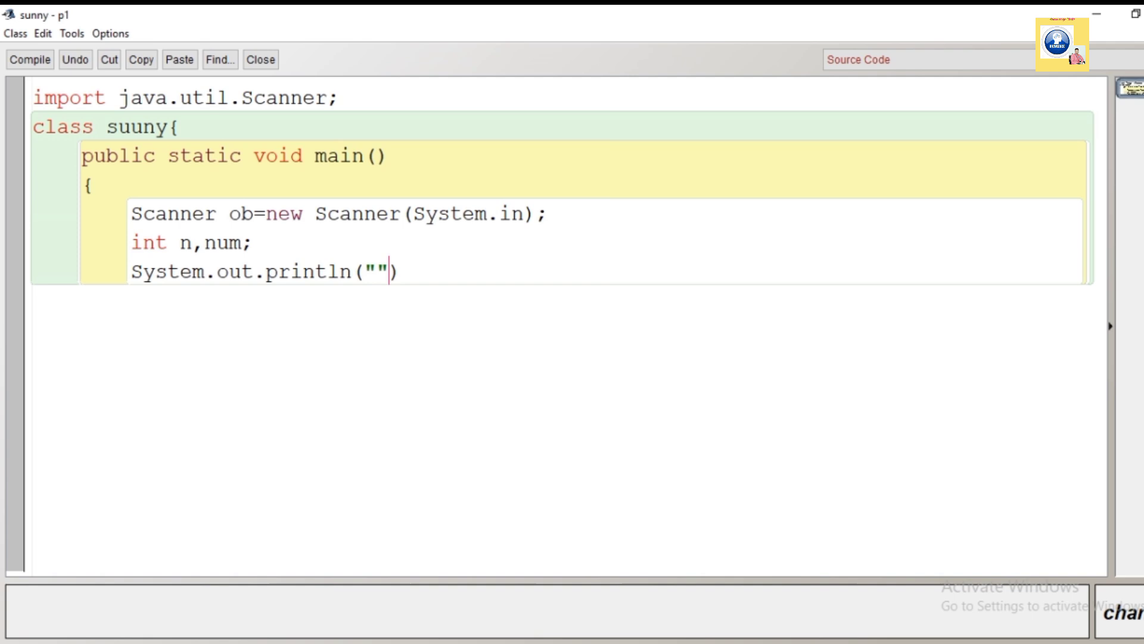
{"action": "type", "text": "Enter"}
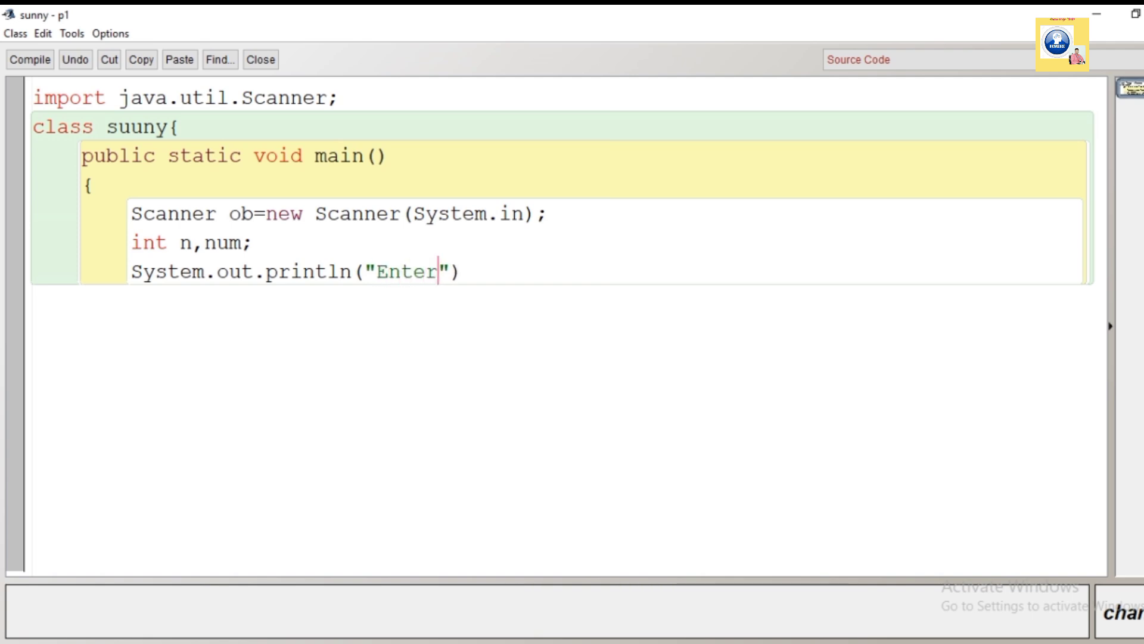
{"action": "type", "text": "a number"}
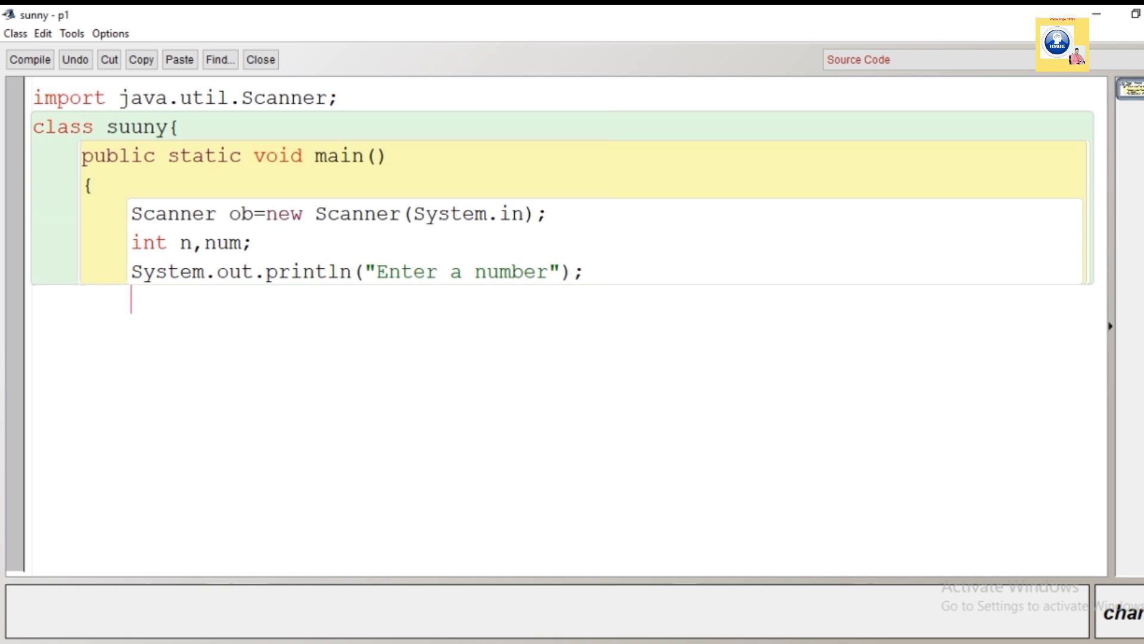
Read the input with 'n=ob.nextInt();' and set 'num=n+1;'.
{"action": "type", "text": "n=ob."}
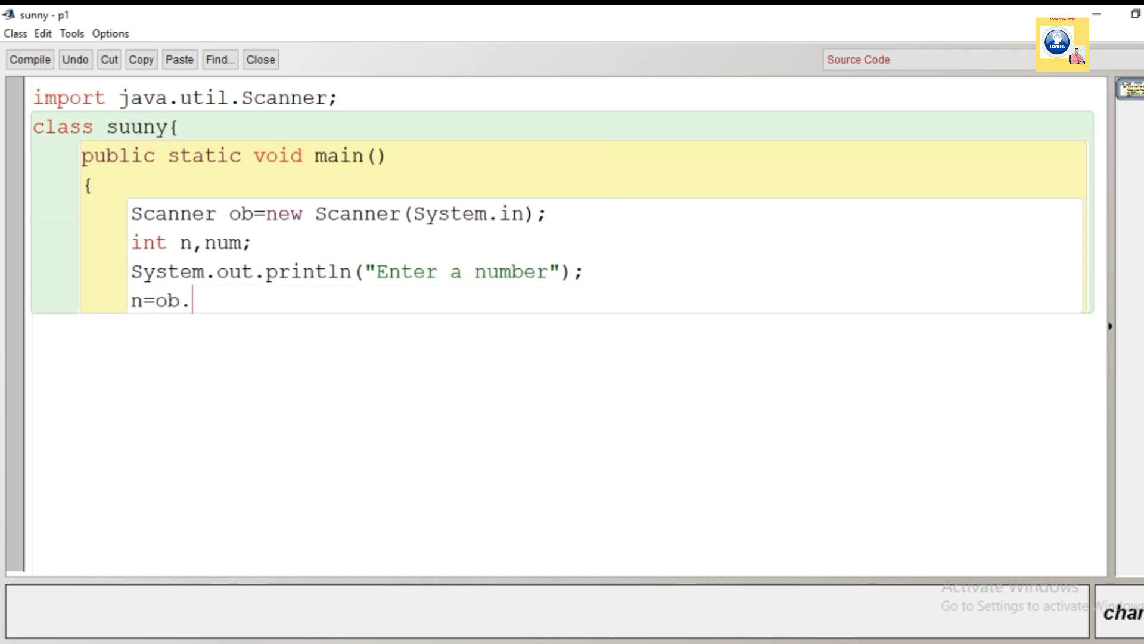
{"action": "type", "text": "nexy"}
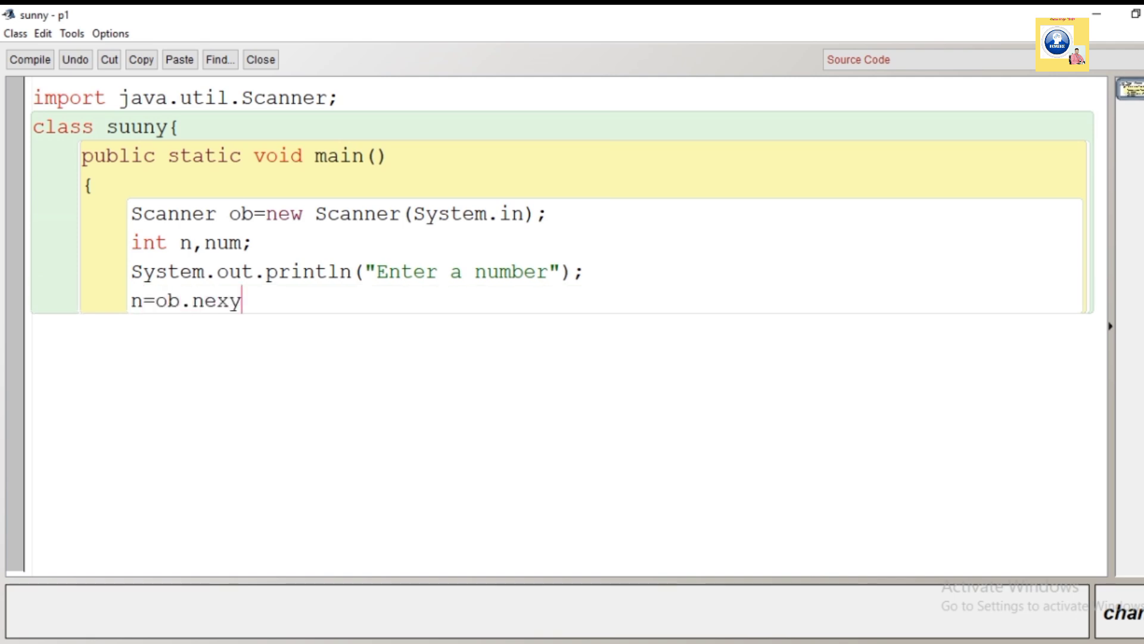
{"action": "type", "text": "tInt();"}
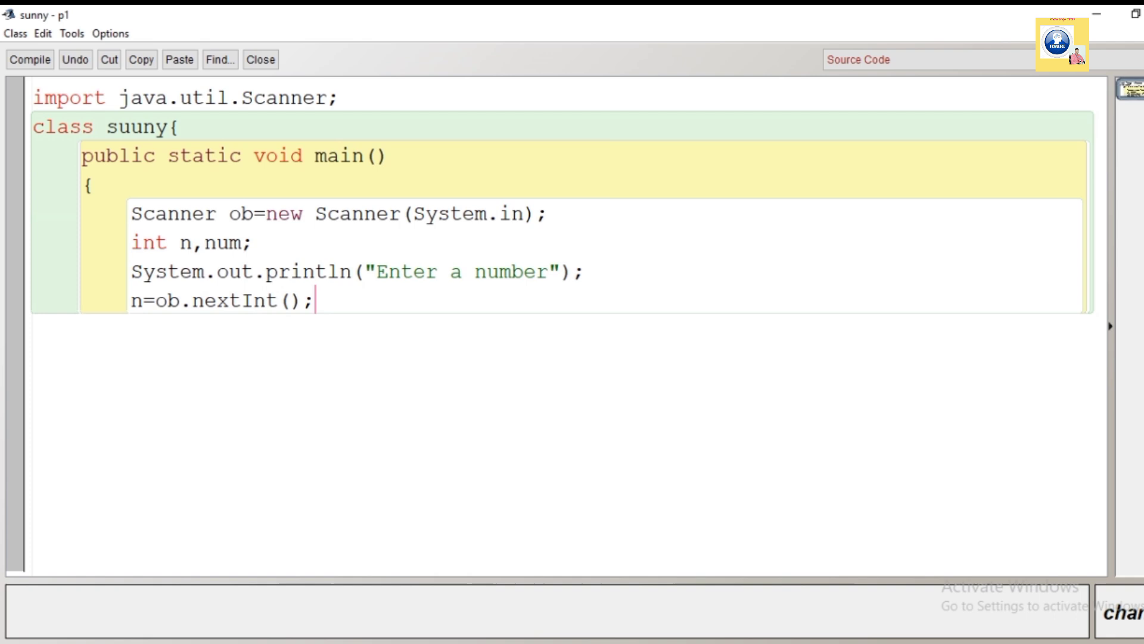
{"action": "key", "text": "Return"}
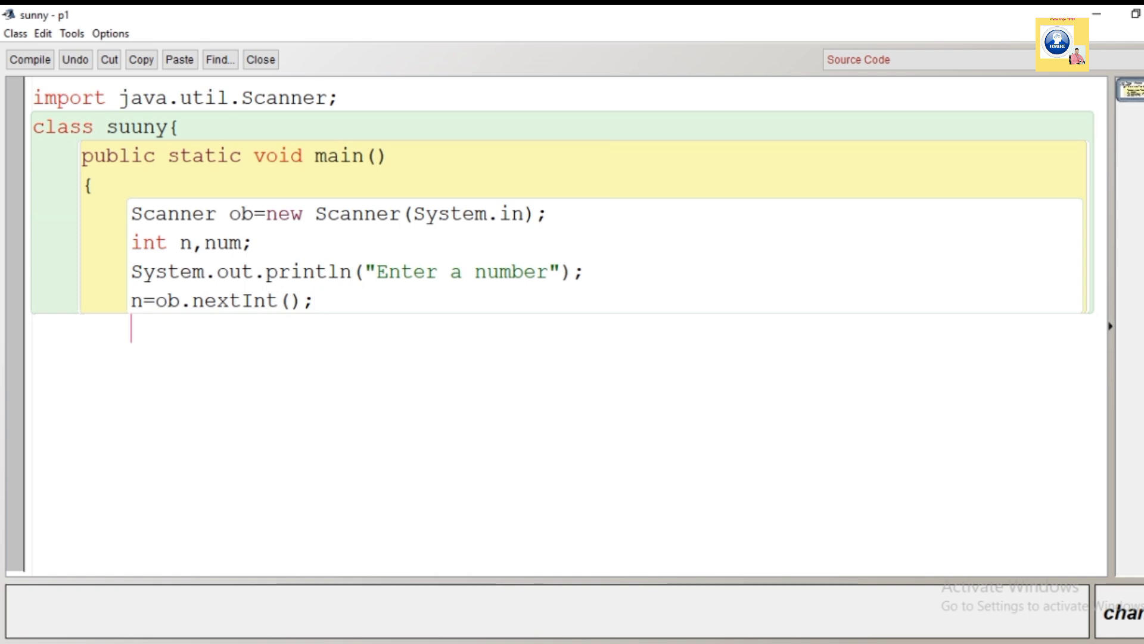
{"action": "type", "text": "num"}
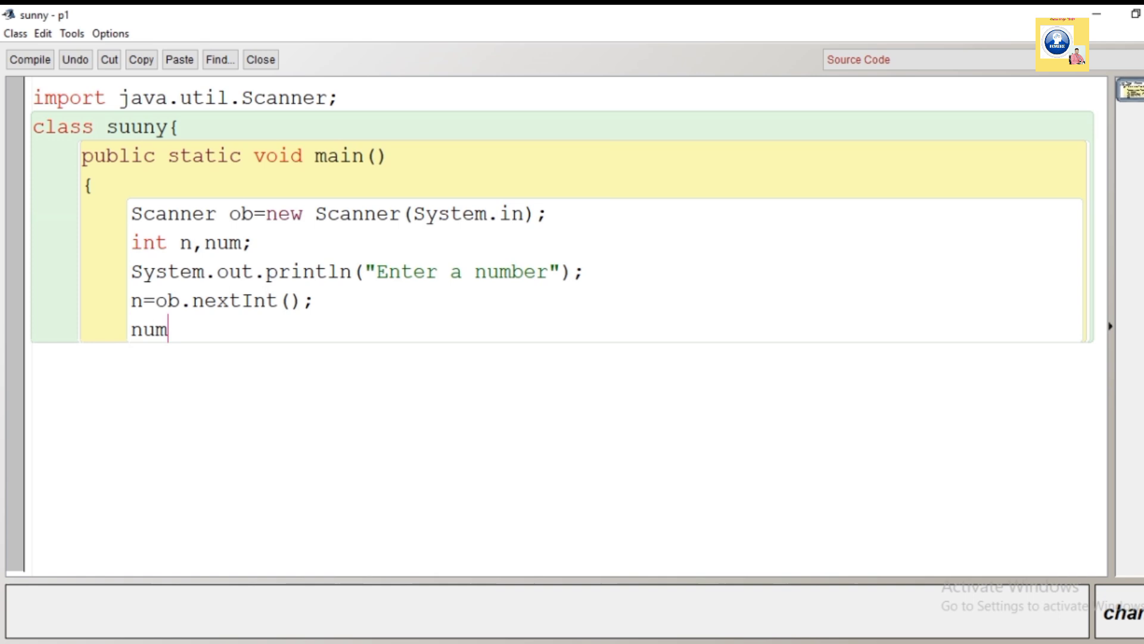
{"action": "type", "text": "=n"}
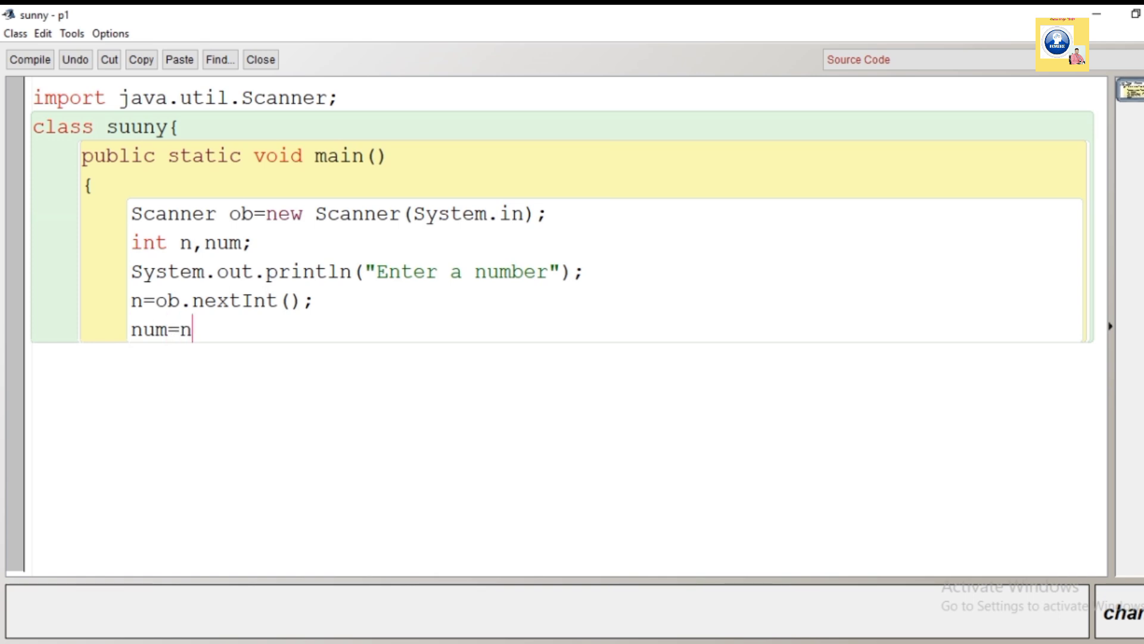
{"action": "type", "text": "+1;"}
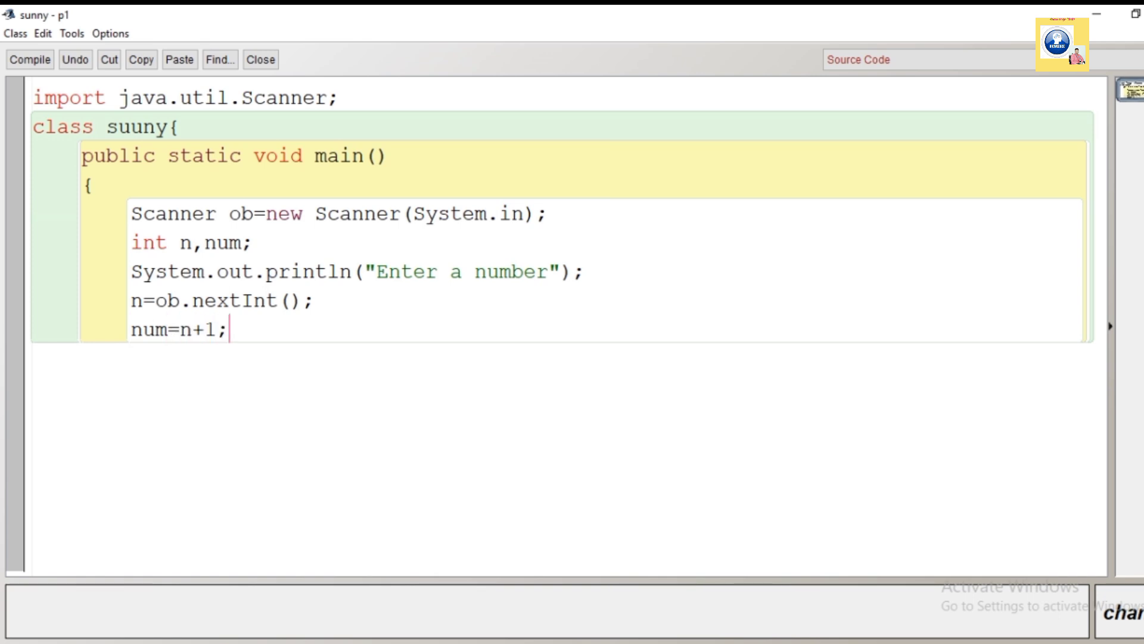
Store the whole-number root as 'int sq=(int)Math.sqrt(num);'.
{"action": "type", "text": "i"}
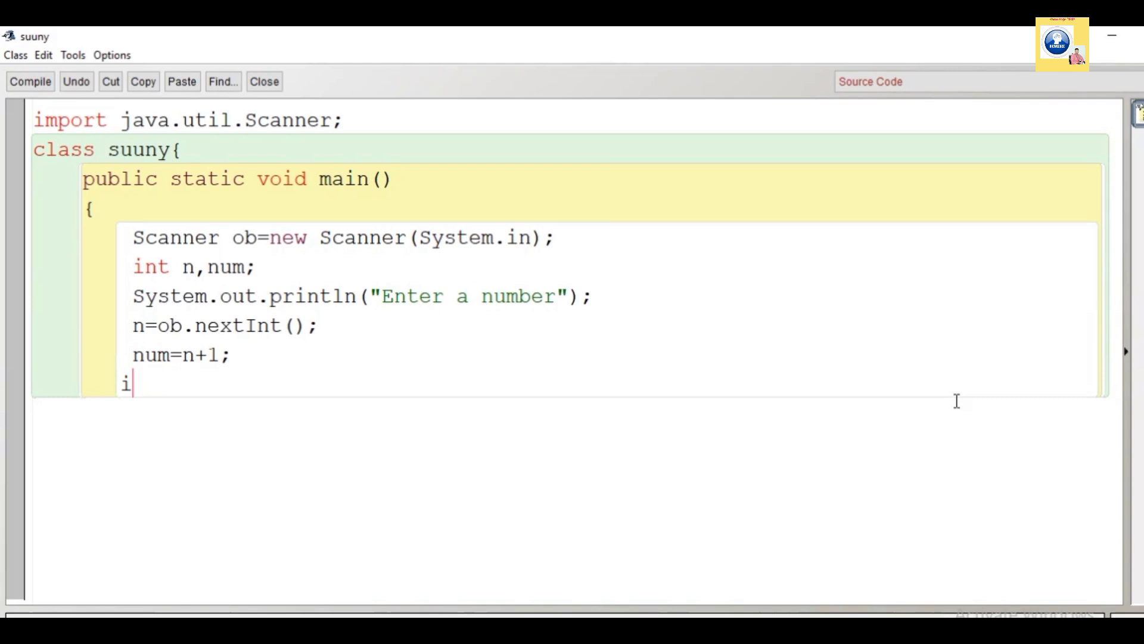
{"action": "type", "text": "nt sq"}
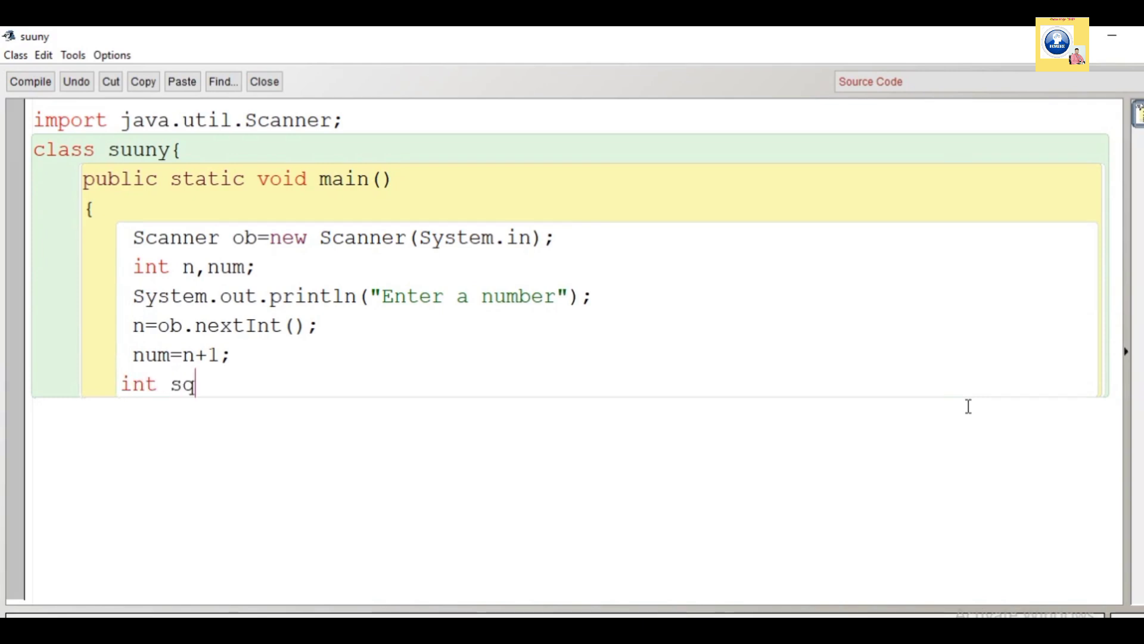
{"action": "type", "text": "=M"}
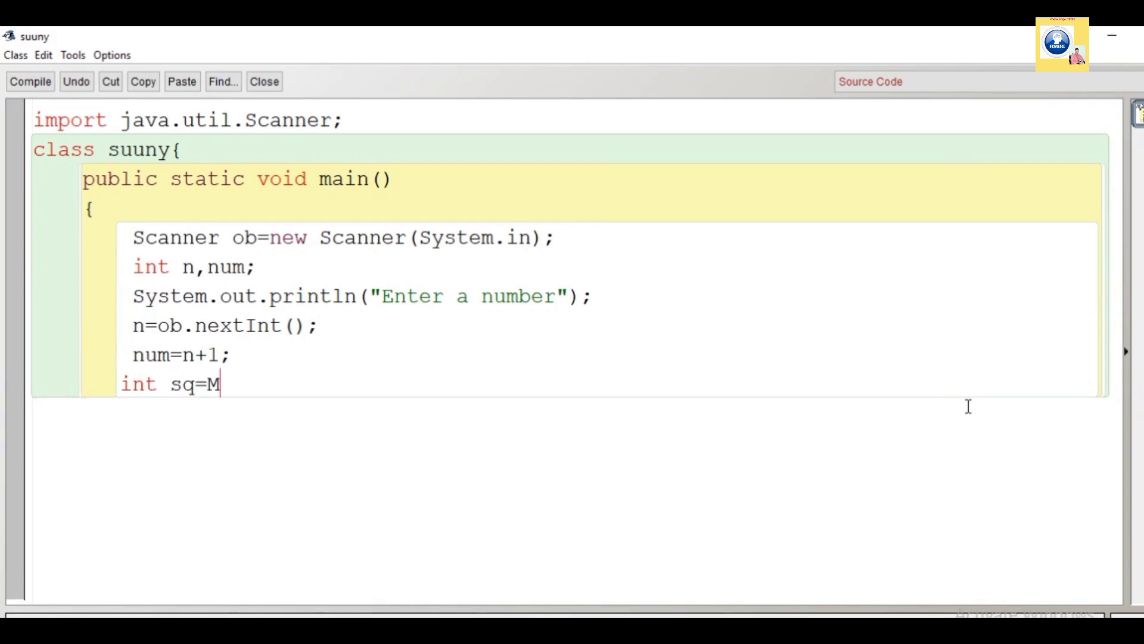
{"action": "type", "text": "ath."}
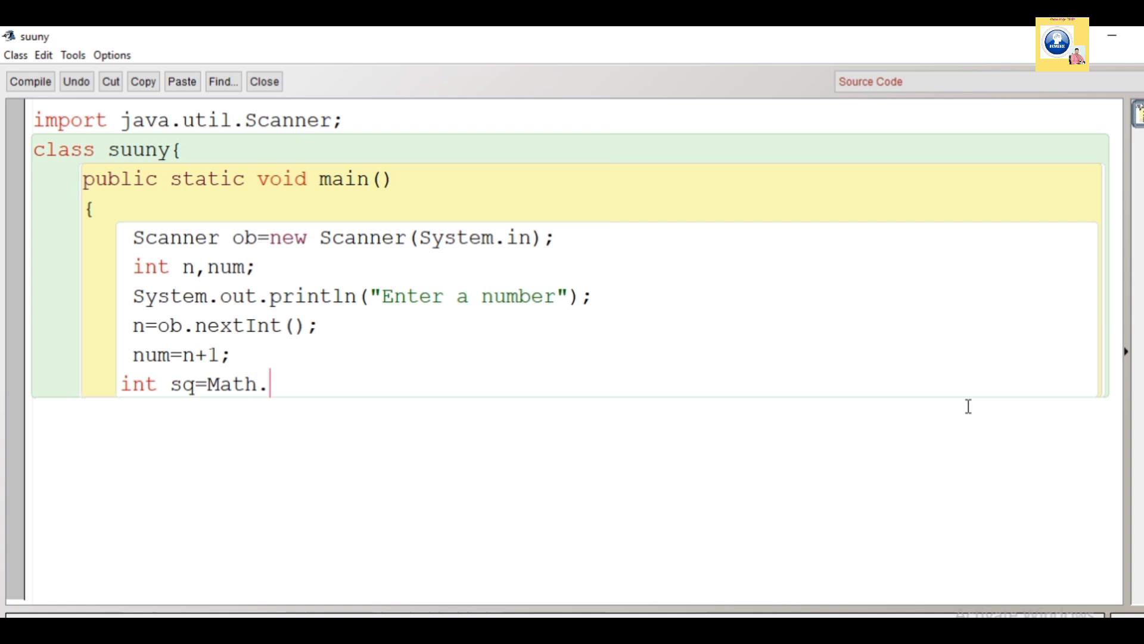
{"action": "type", "text": "s"}
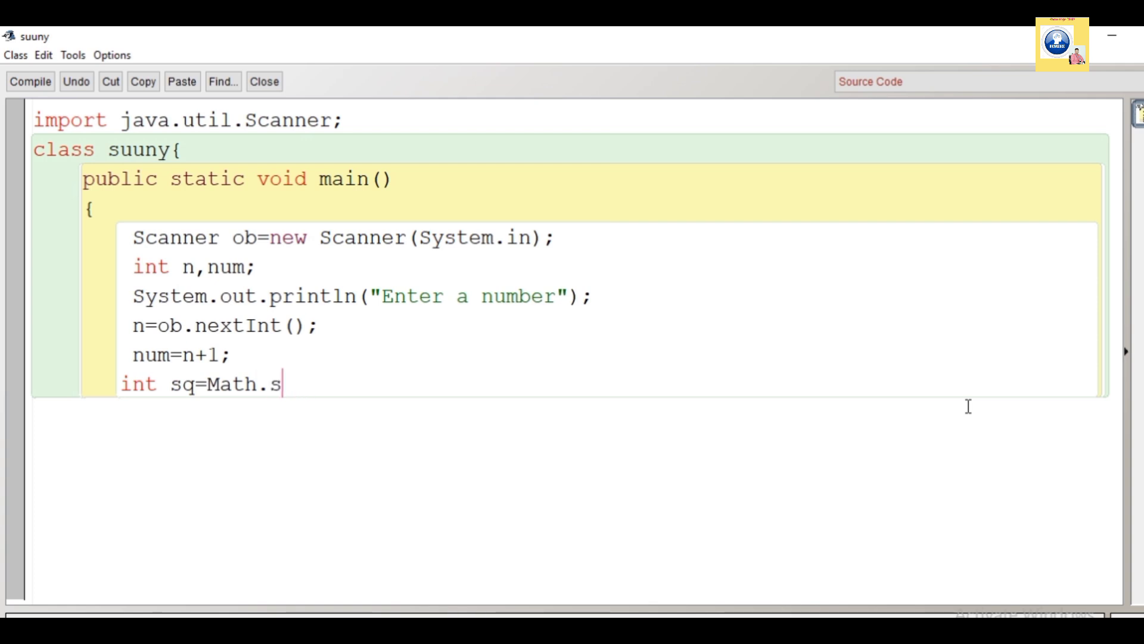
{"action": "type", "text": "qrt("}
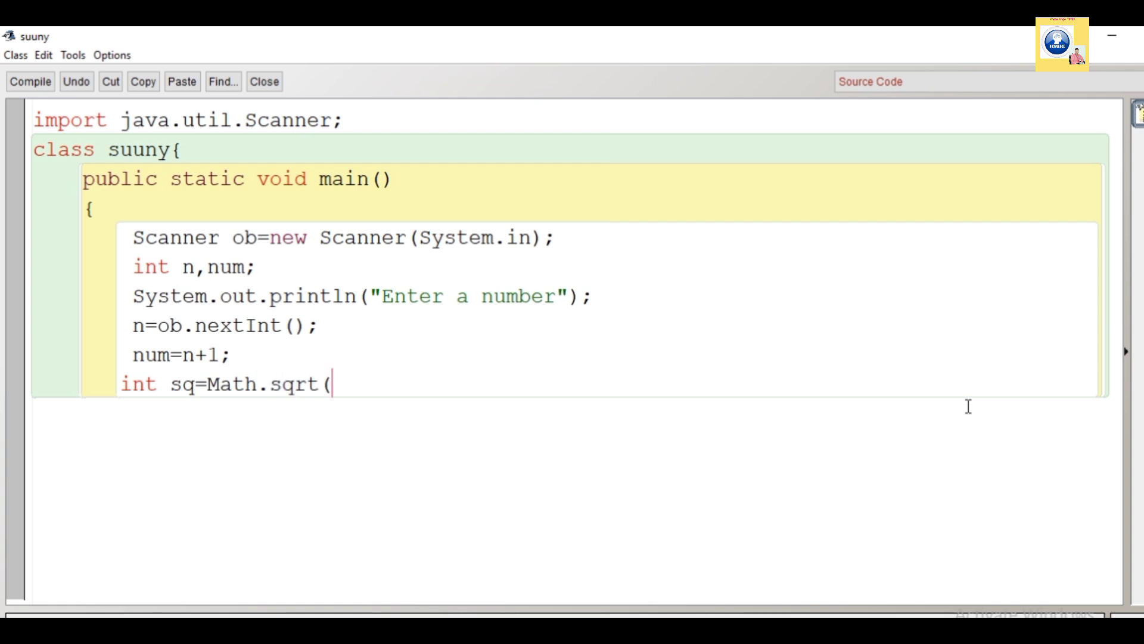
{"action": "type", "text": "num)"}
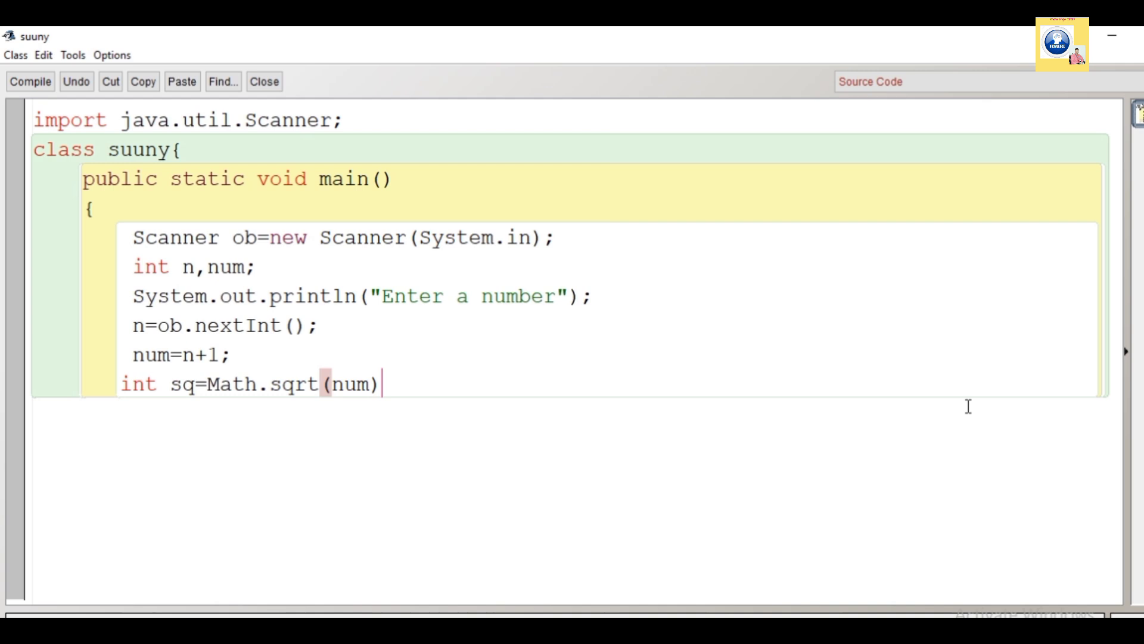
{"action": "type", "text": ";"}
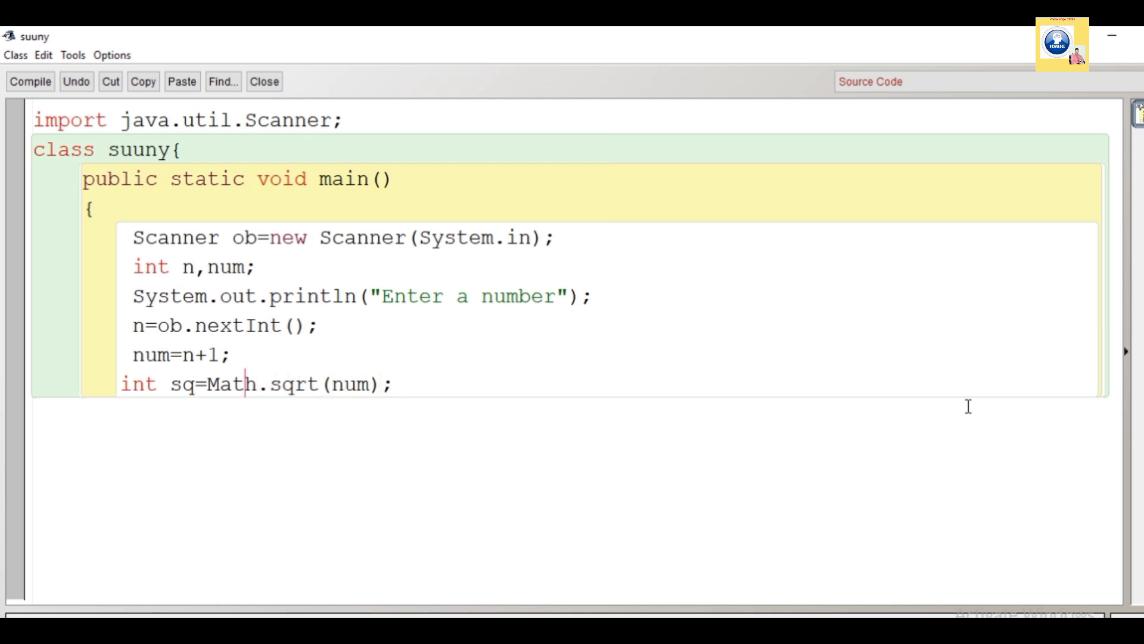
{"action": "type", "text": "(int"}
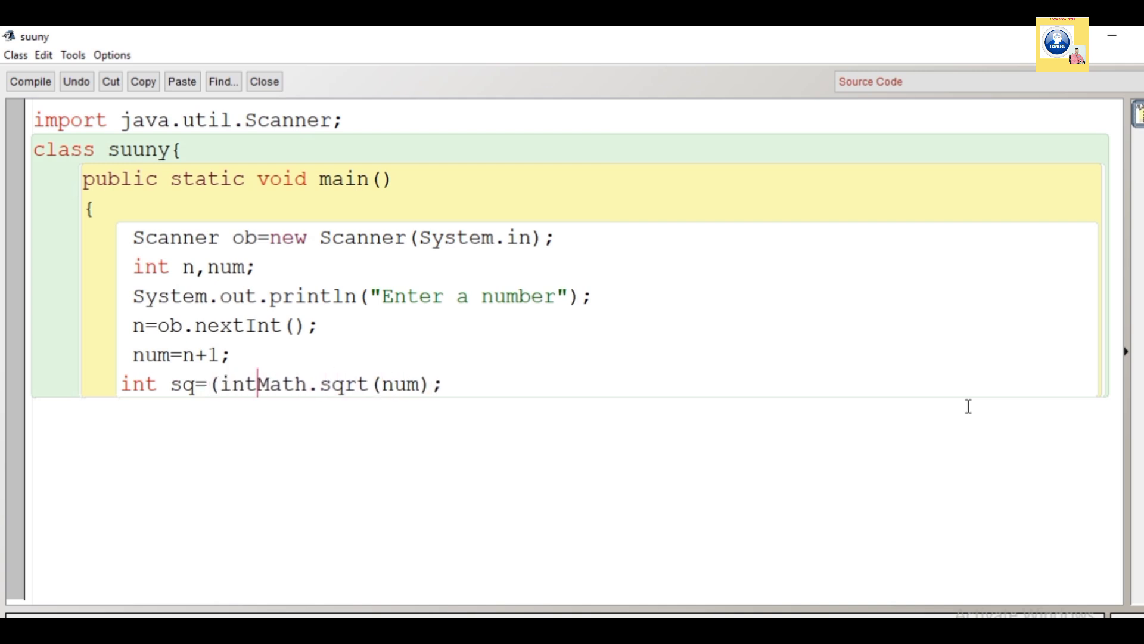
{"action": "type", "text": ")"}
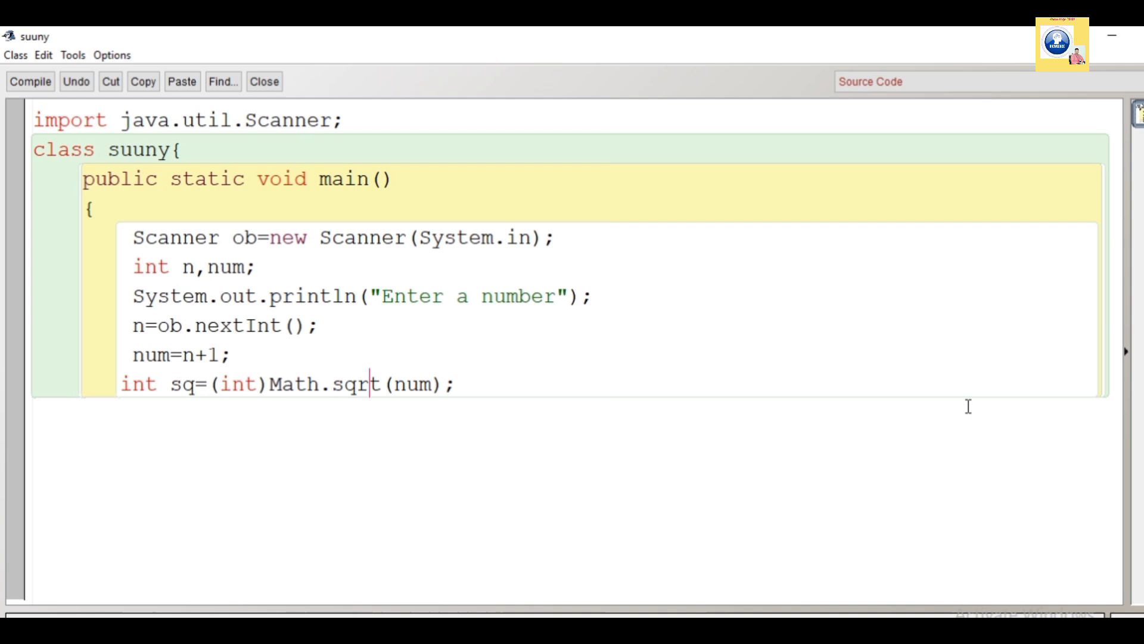
{"action": "left_click", "coordinate": [457, 385]}
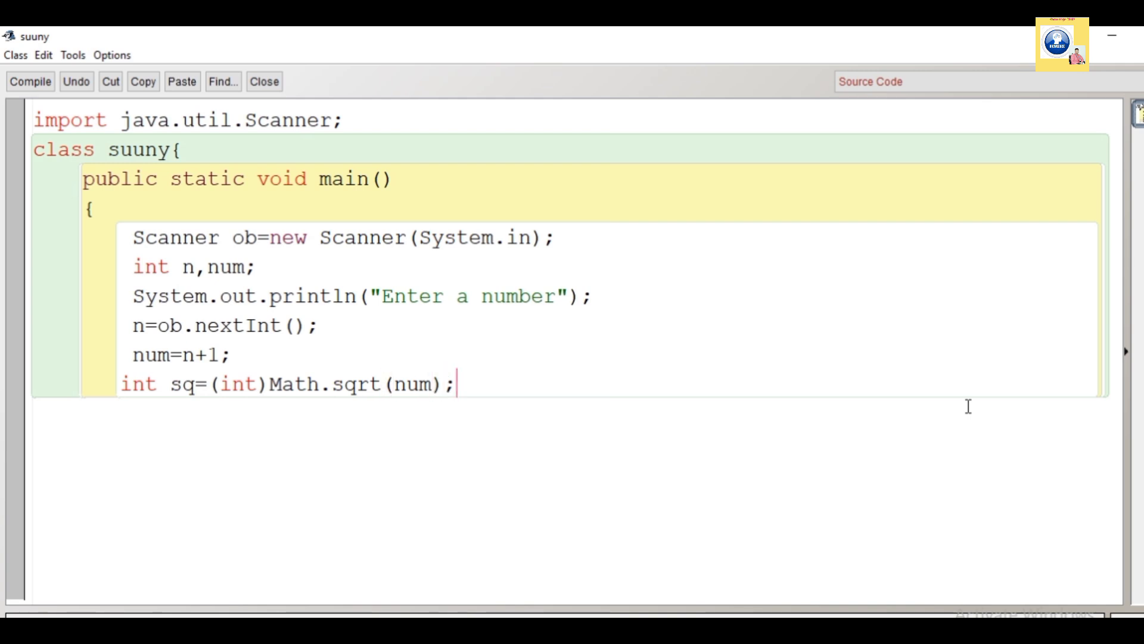
Write the condition 'if(sq*sq==num)'.
{"action": "type", "text": "if"}
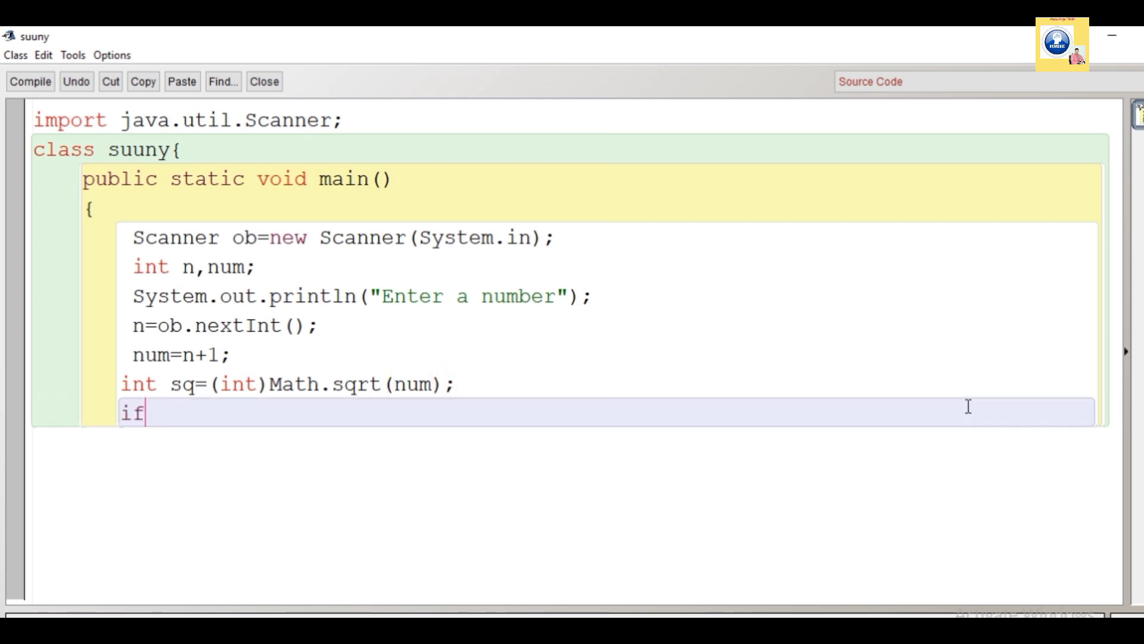
{"action": "type", "text": "(s)"}
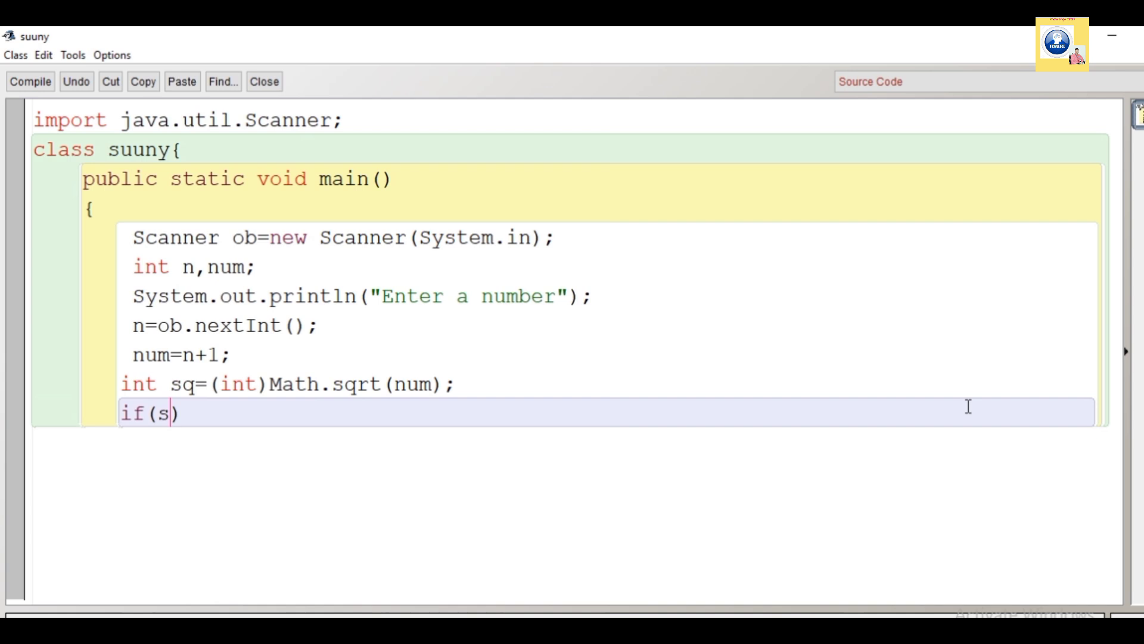
{"action": "type", "text": "q*sq"}
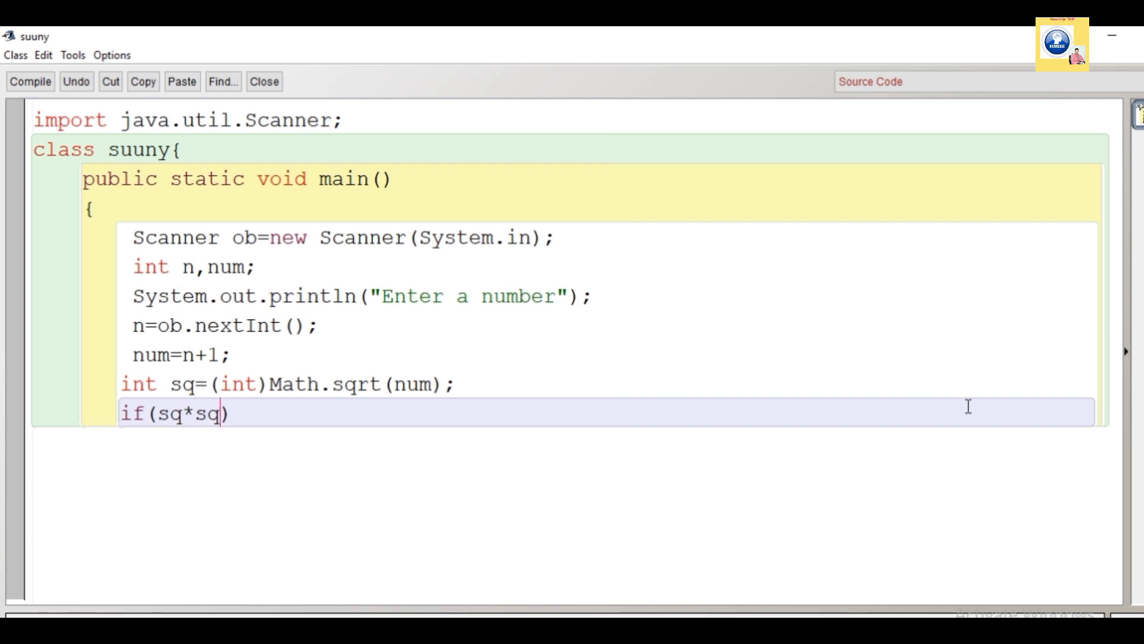
{"action": "type", "text": "==num"}
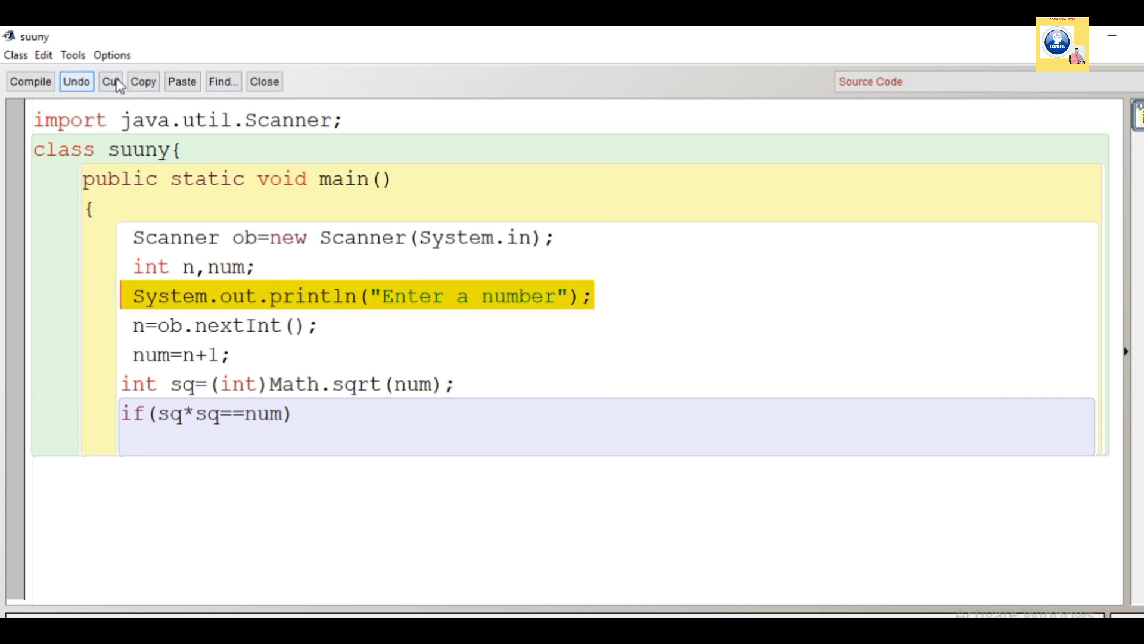
Print 'Its a sunny number' under the if, reusing the copied println line.
{"action": "left_click", "coordinate": [181, 81]}
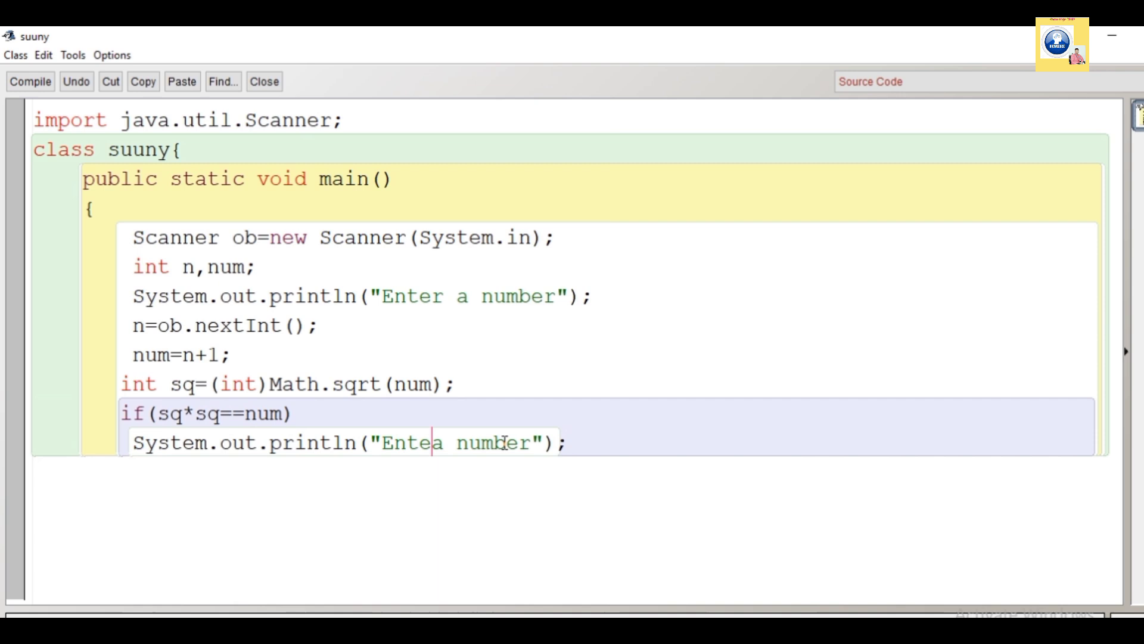
{"action": "type", "text": "Is"}
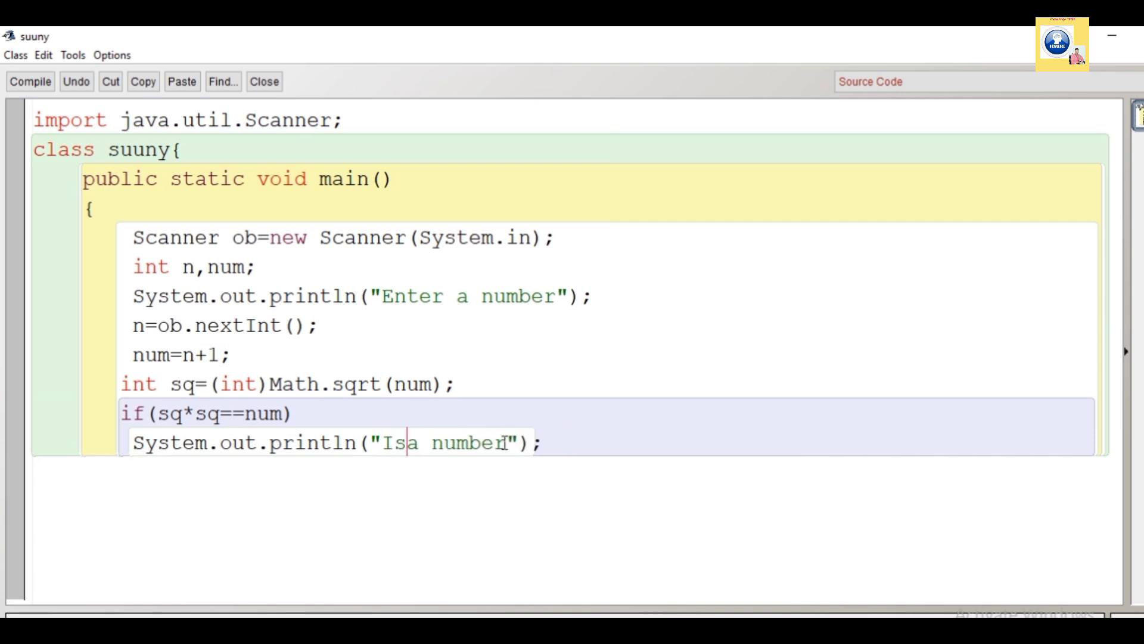
{"action": "type", "text": "t"}
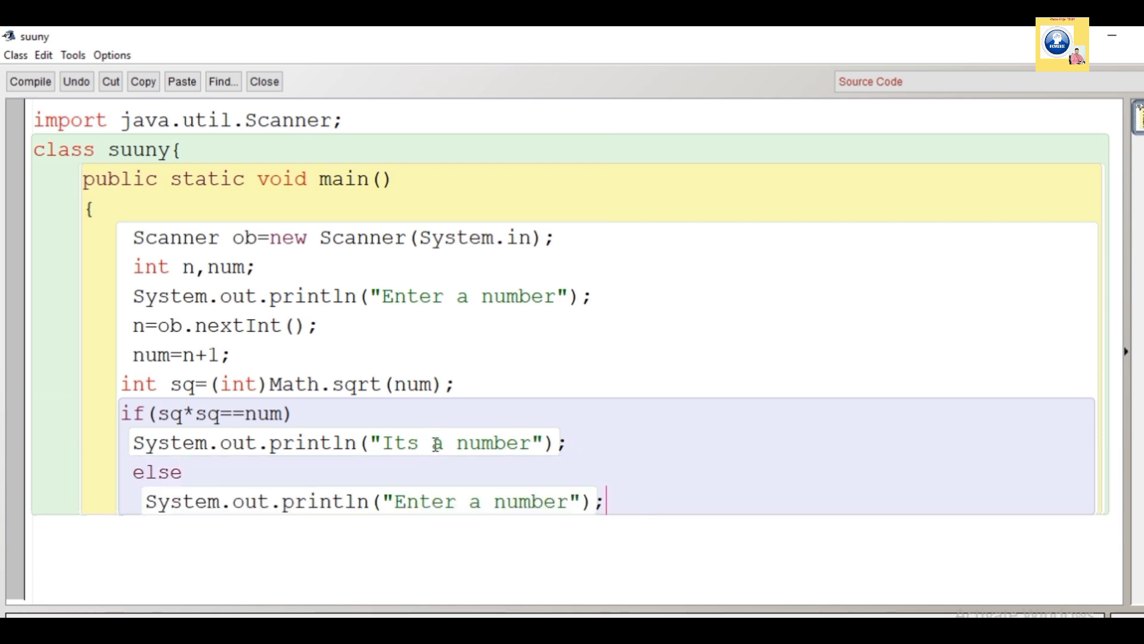
{"action": "type", "text": "sunny"}
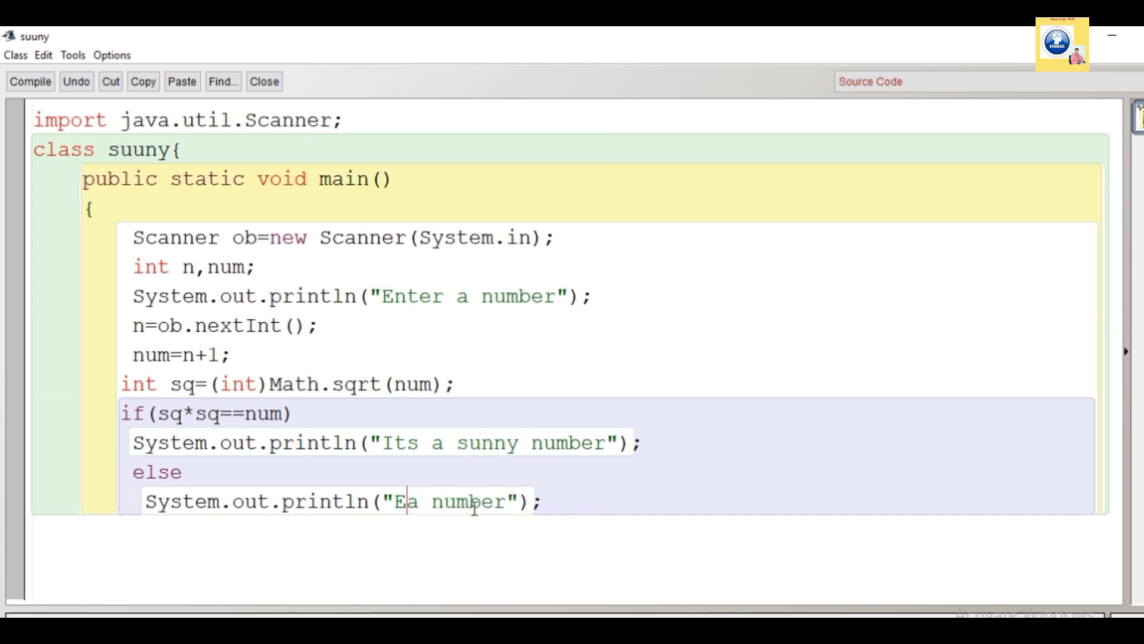
Add an else branch printing 'Its not sunny number'.
{"action": "type", "text": "Its n"}
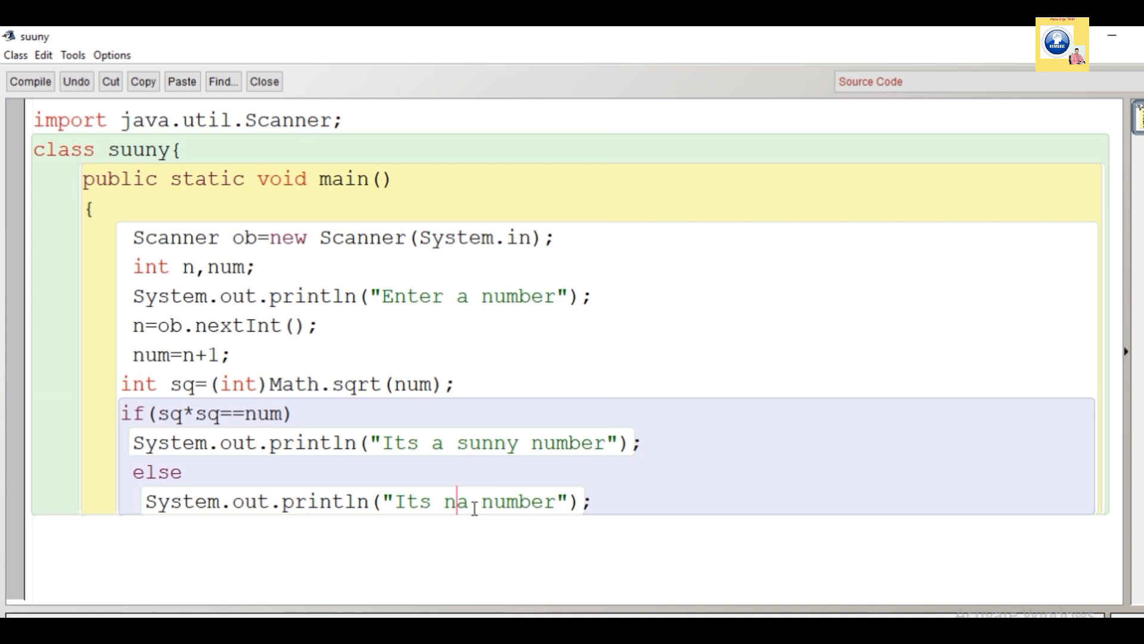
{"action": "type", "text": "ot sunny"}
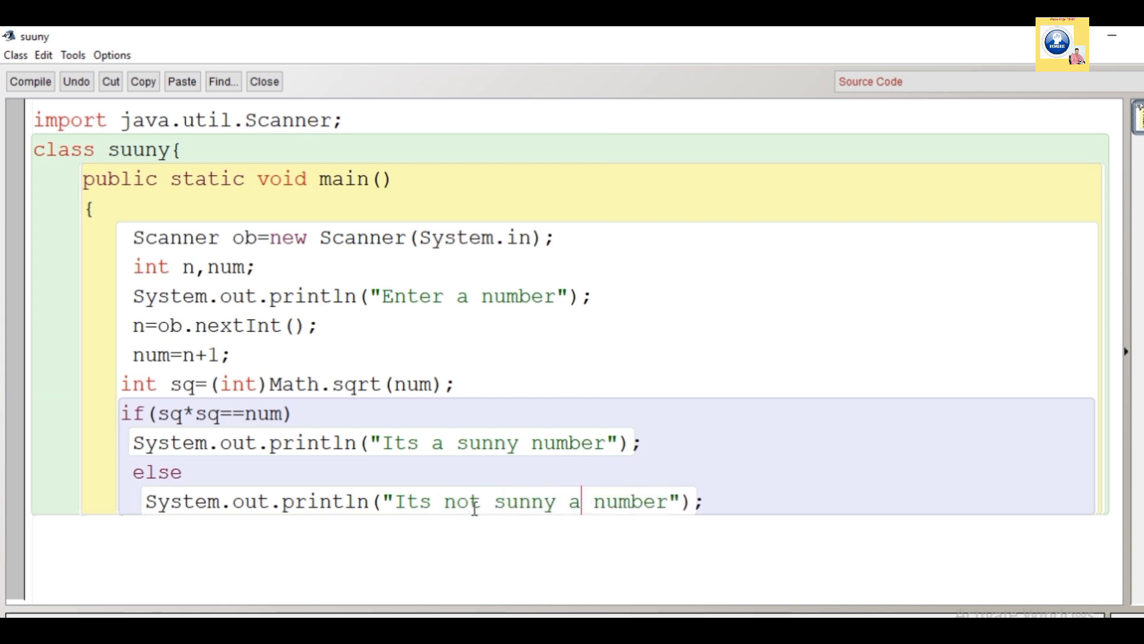
{"action": "key", "text": "Backspace"}
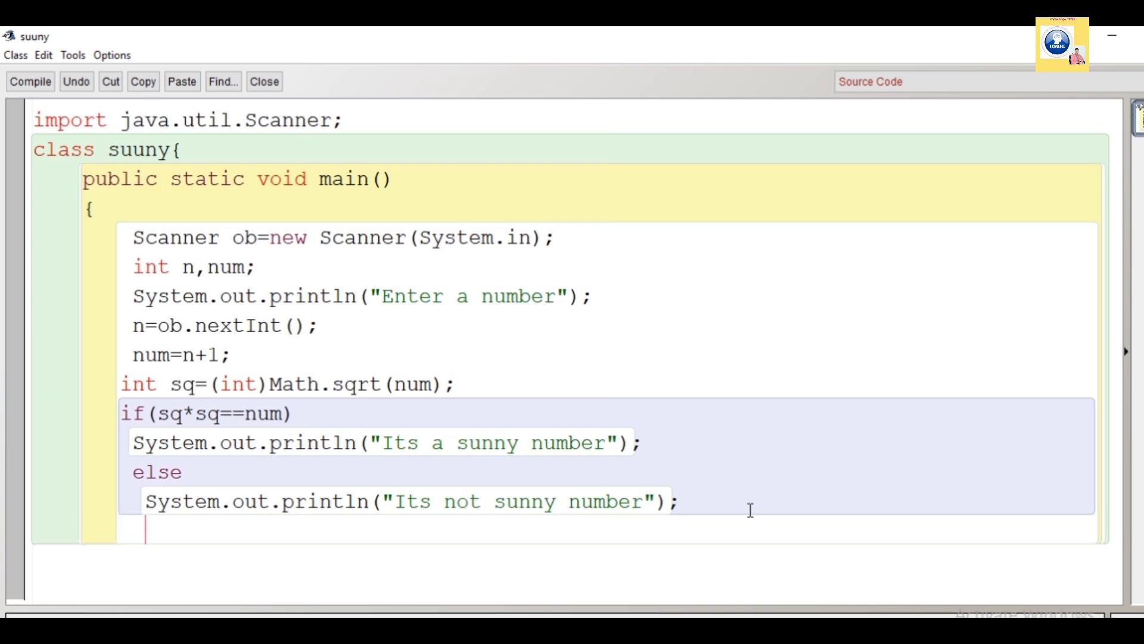
Close the method and class with '}}' and compile the suuny class.
{"action": "type", "text": "}}"}
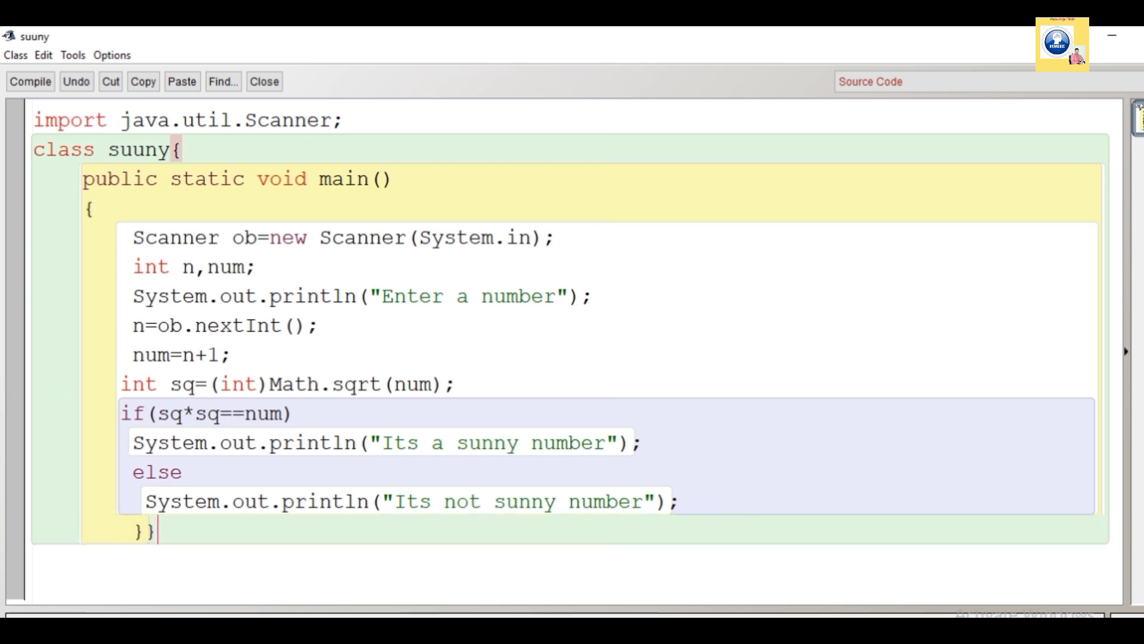
{"action": "left_click", "coordinate": [29, 81]}
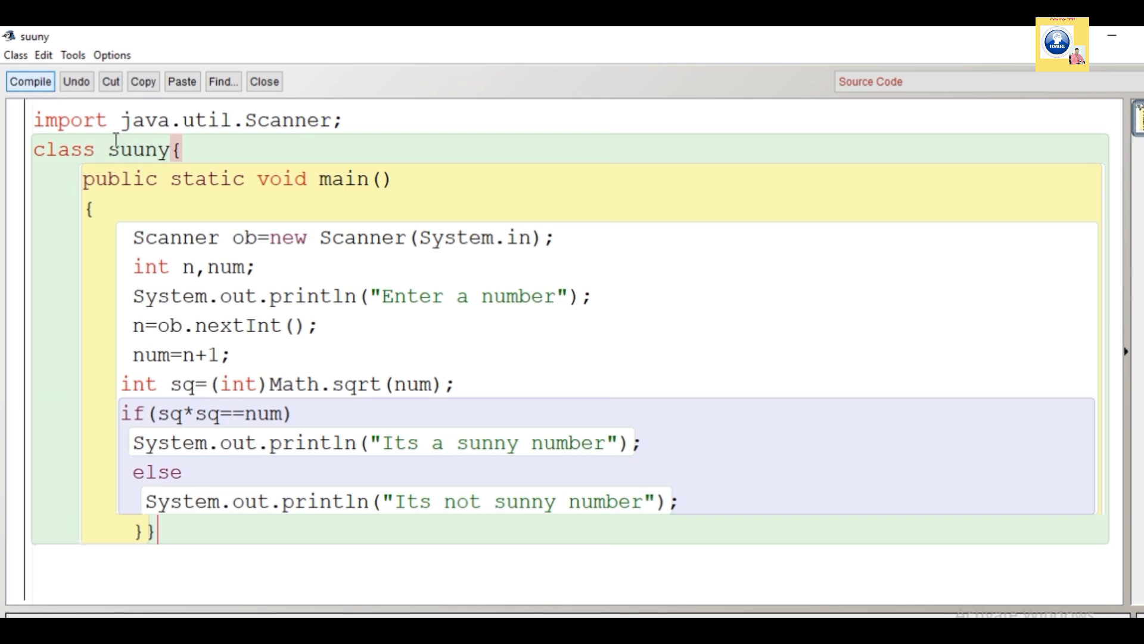
{"action": "left_click", "coordinate": [30, 58]}
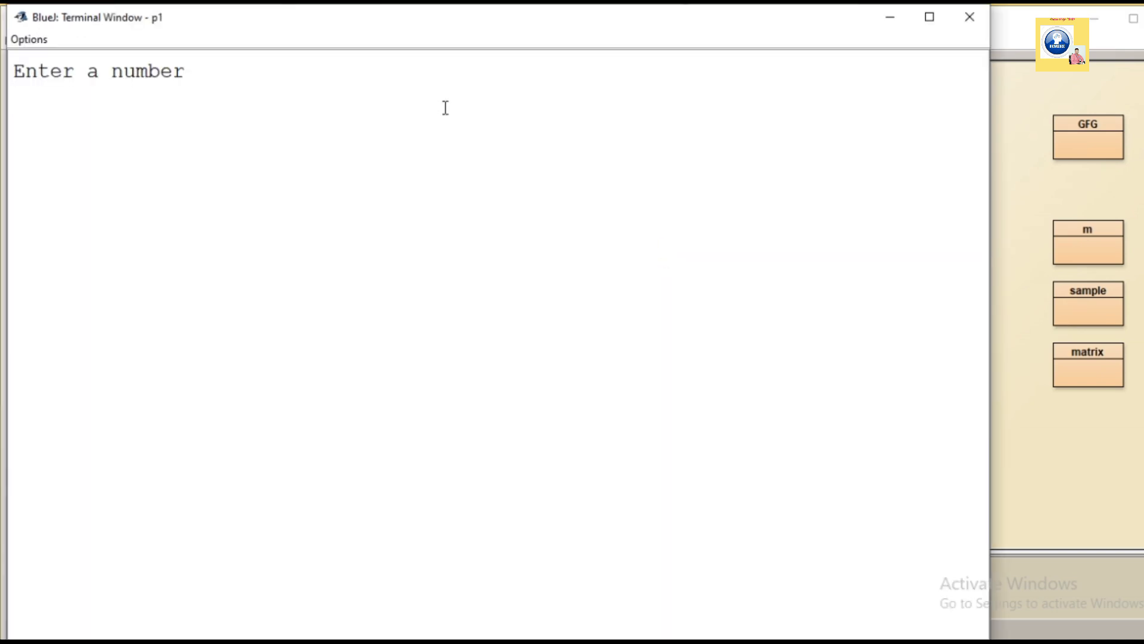
Enter 24 and then 35 in the terminal, each reported as a sunny number.
{"action": "type", "text": "24"}
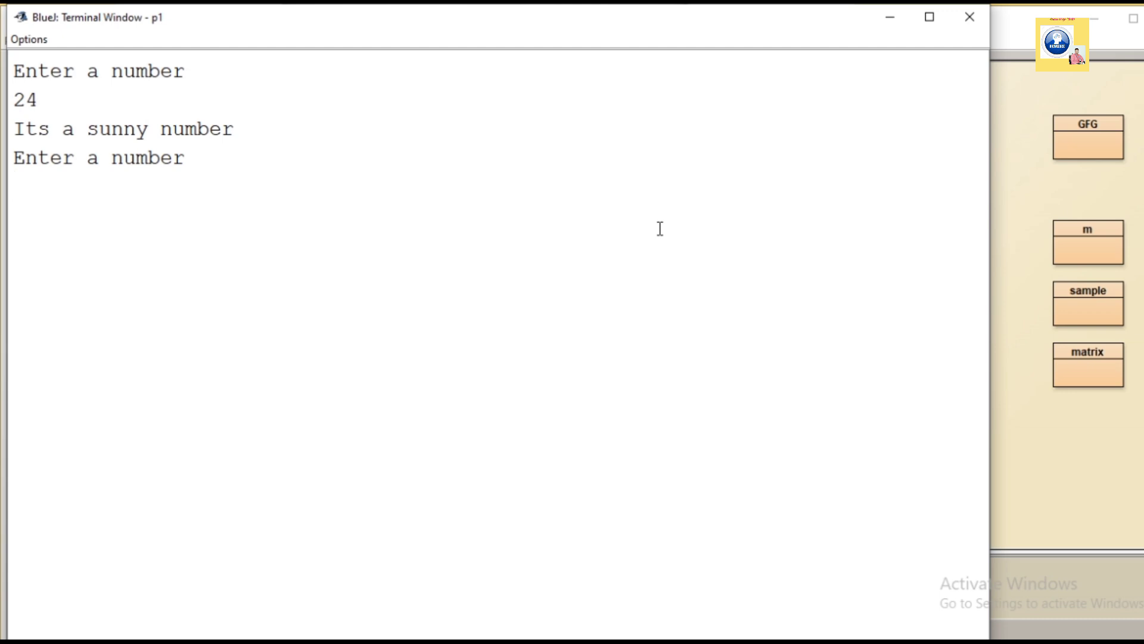
{"action": "type", "text": "35"}
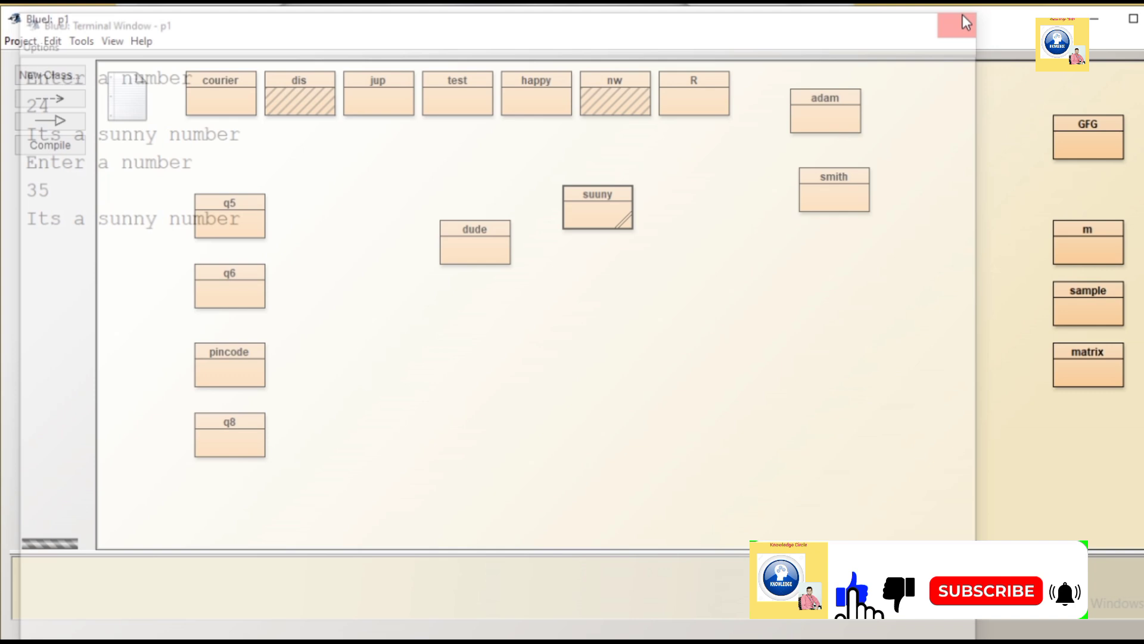
Run suuny's void main() again from the class context menu.
{"action": "right_click", "coordinate": [597, 206]}
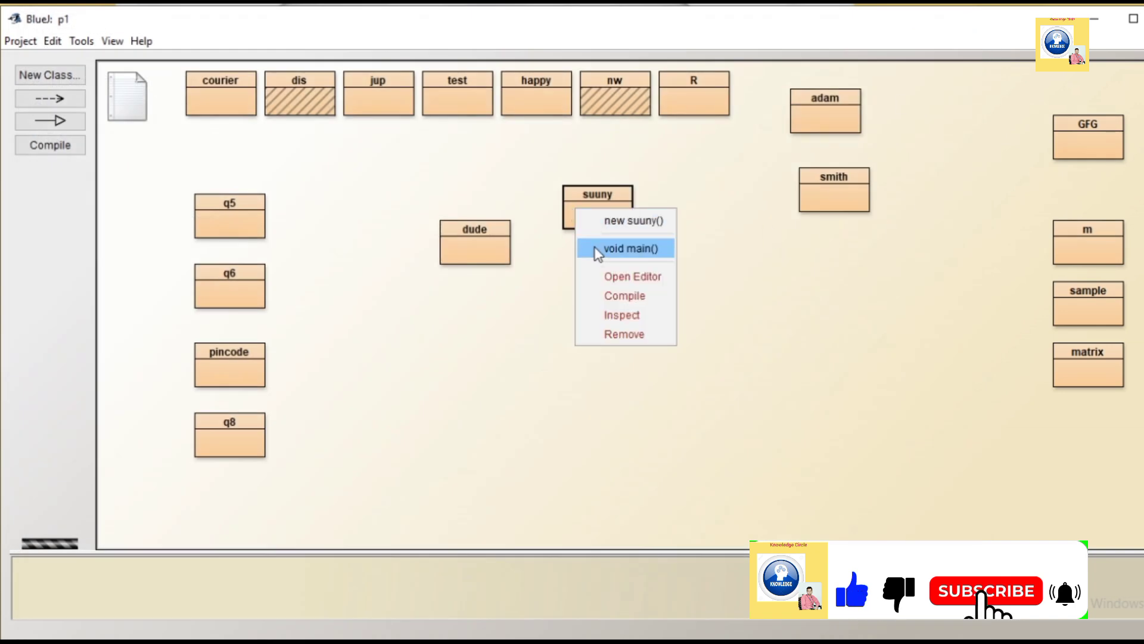
{"action": "left_click", "coordinate": [625, 248]}
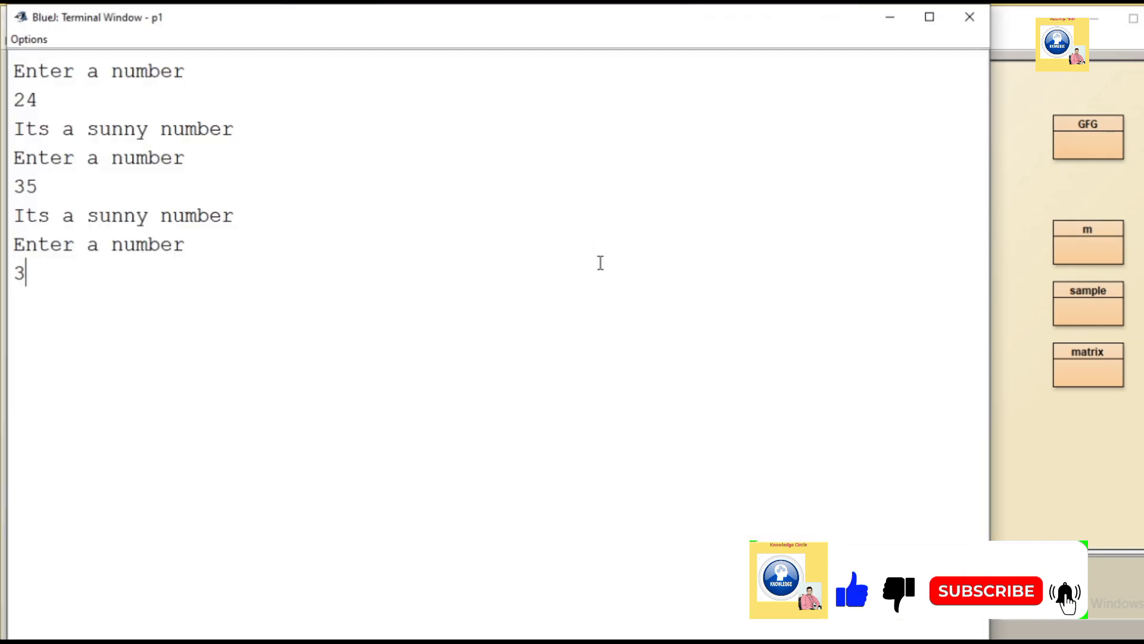